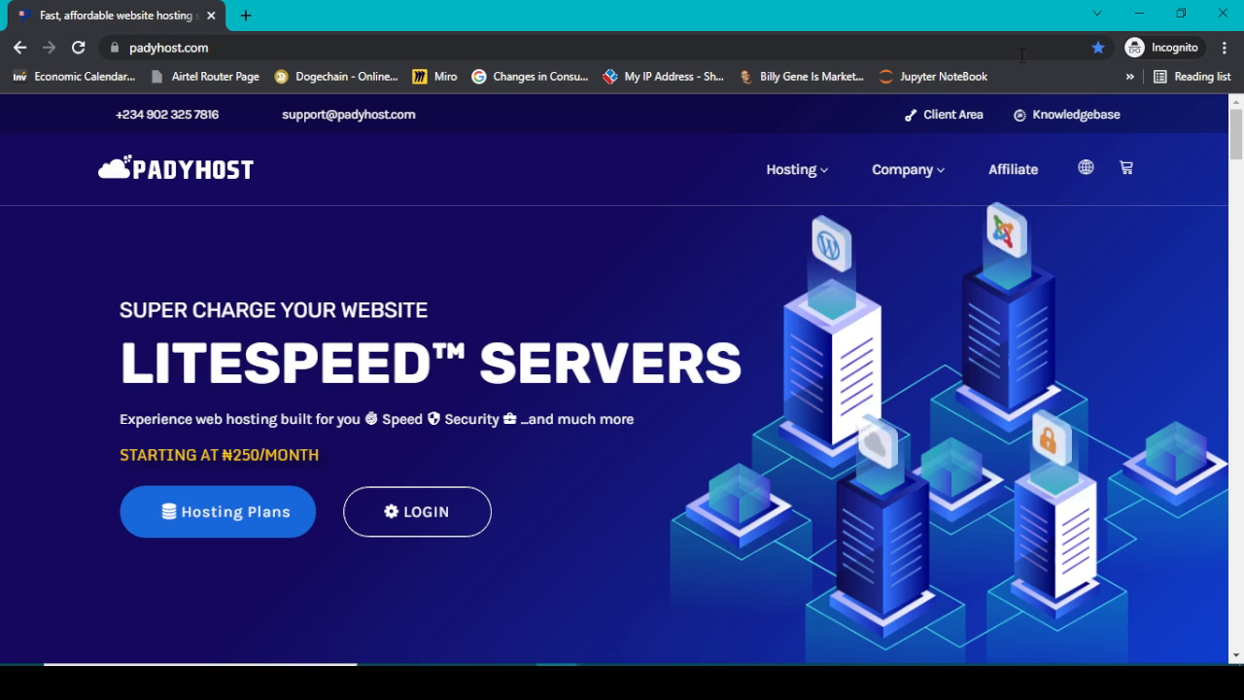
{"action": "mouse_move", "coordinate": [486, 326]}
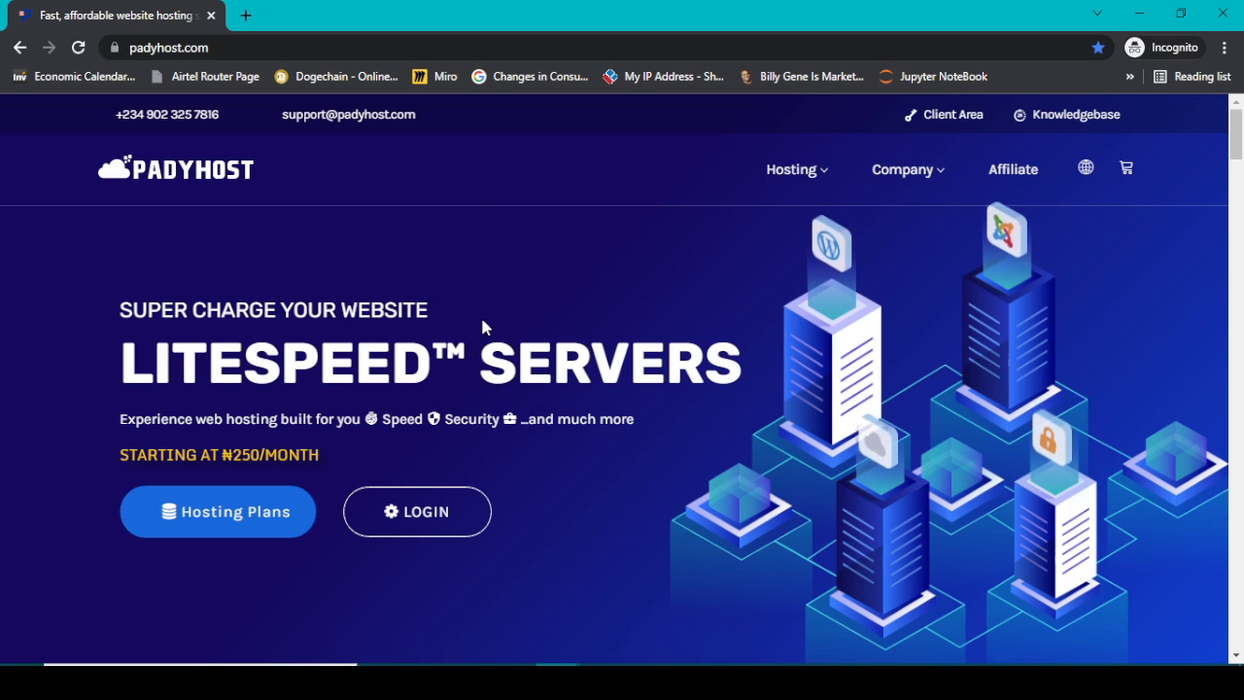
{"action": "mouse_move", "coordinate": [489, 319]}
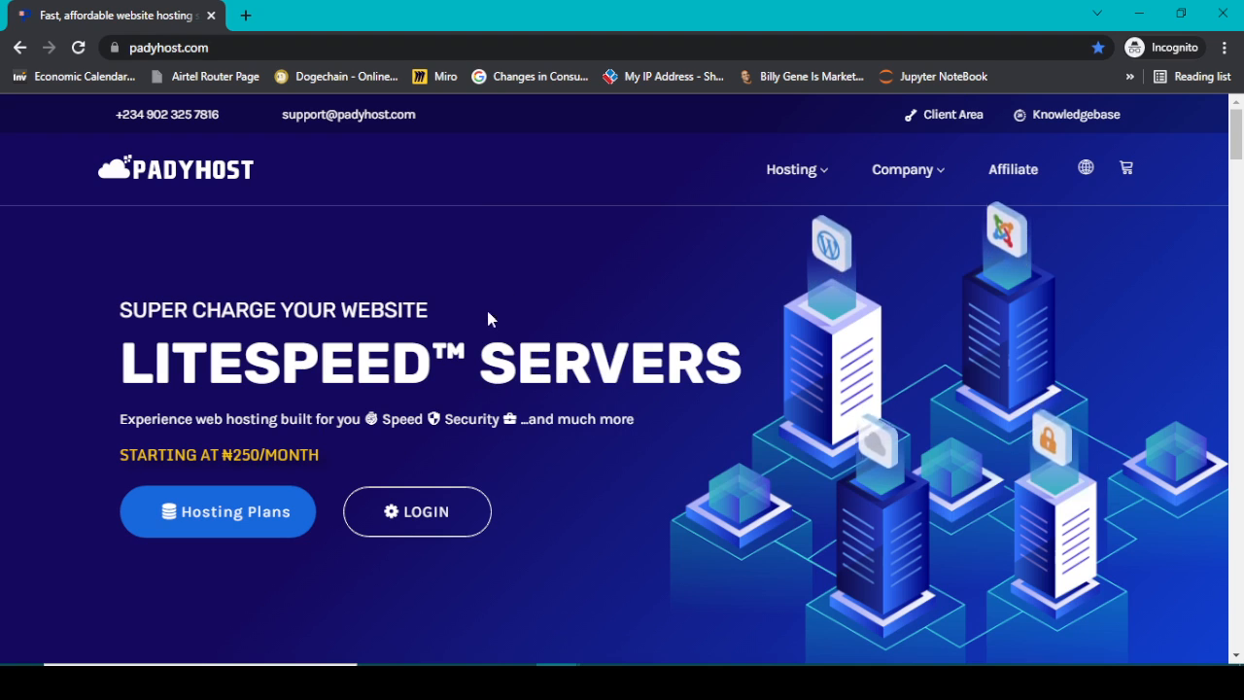
{"action": "mouse_move", "coordinate": [275, 509]}
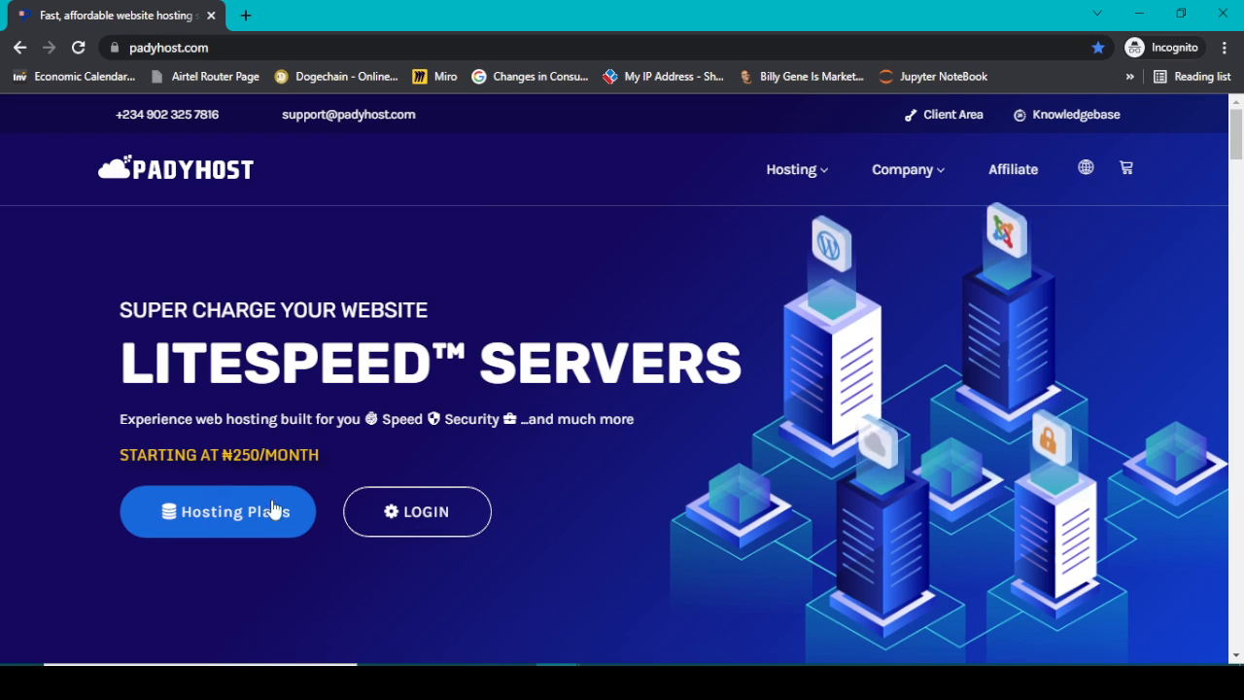
{"action": "mouse_move", "coordinate": [191, 373]}
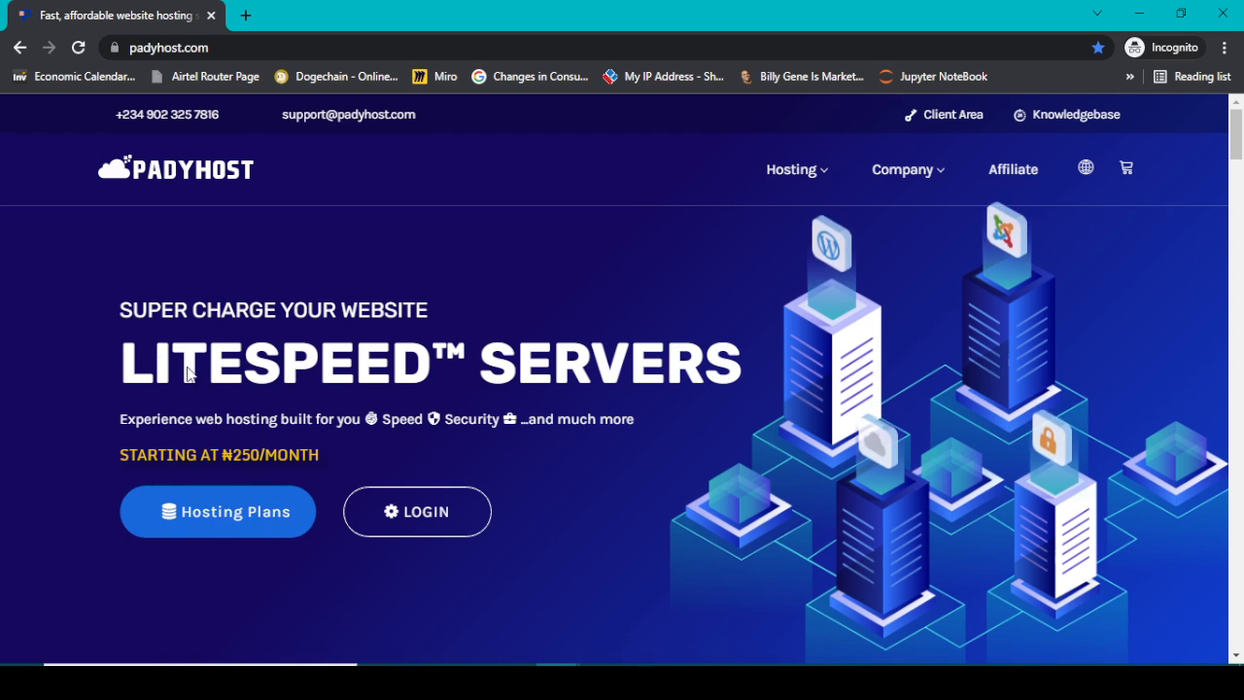
{"action": "mouse_move", "coordinate": [204, 485]}
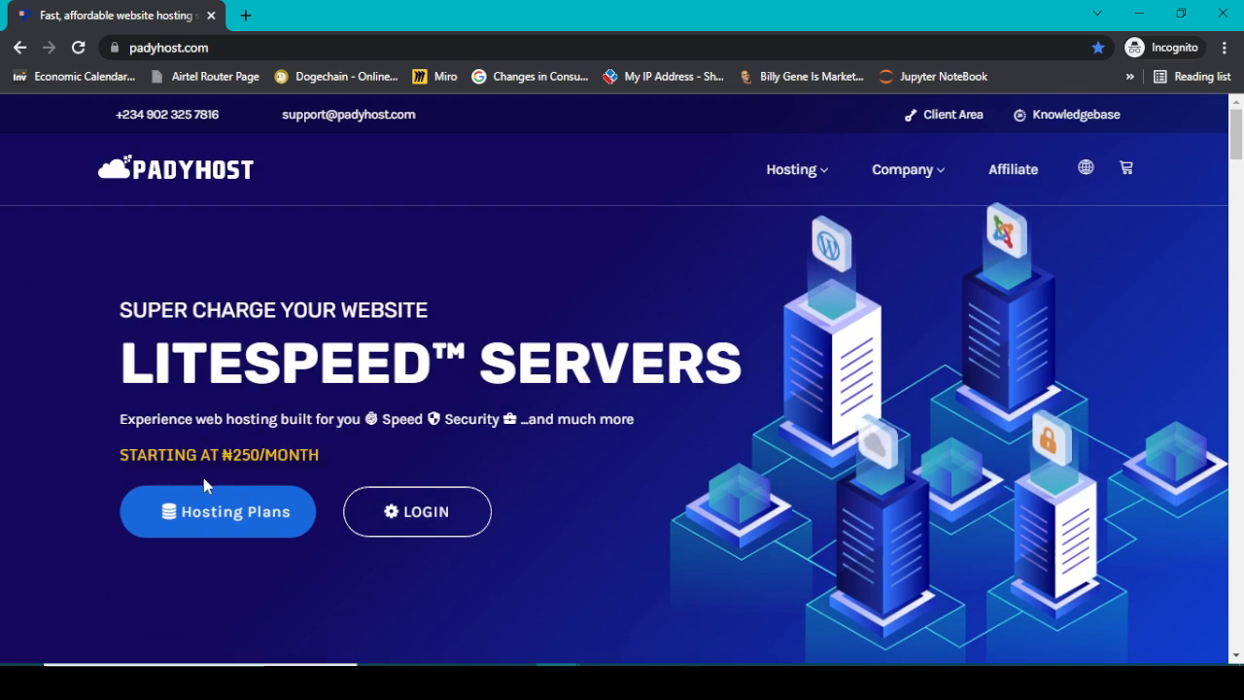
Load namecheap.com in a second tab and view its domain search with .COM and .NET prices.
{"action": "scroll", "scroll_direction": "down", "scroll_amount": 3}
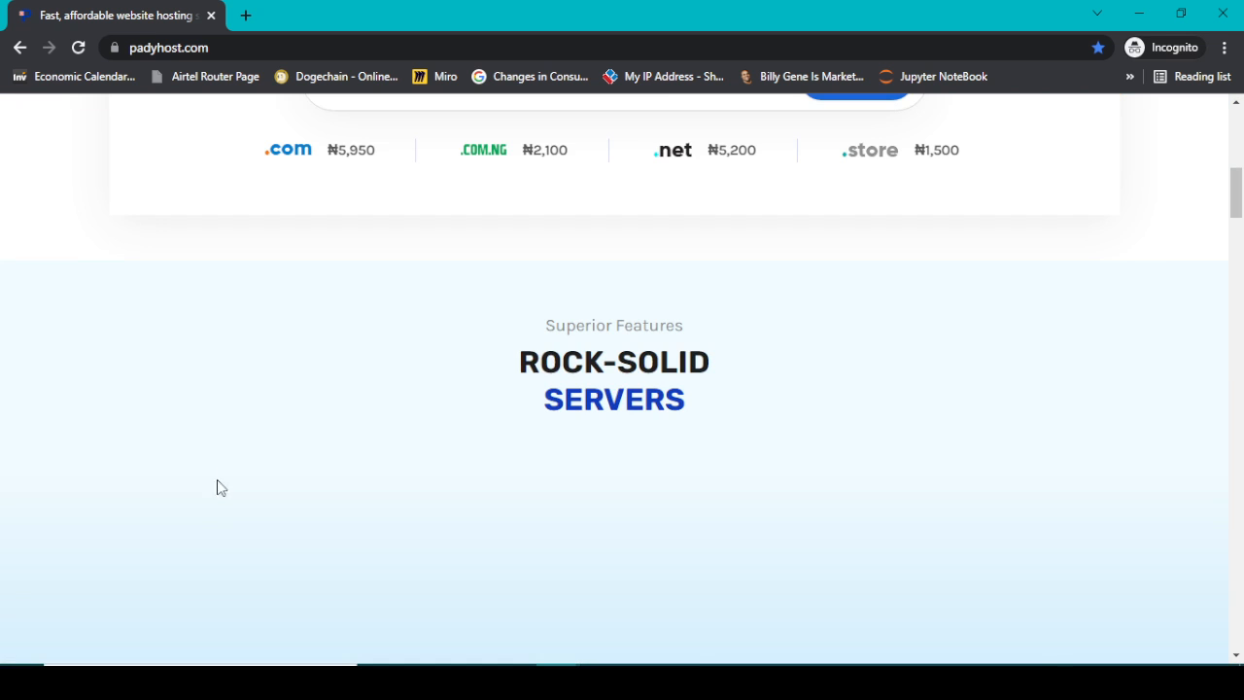
{"action": "scroll", "scroll_direction": "down", "scroll_amount": 3}
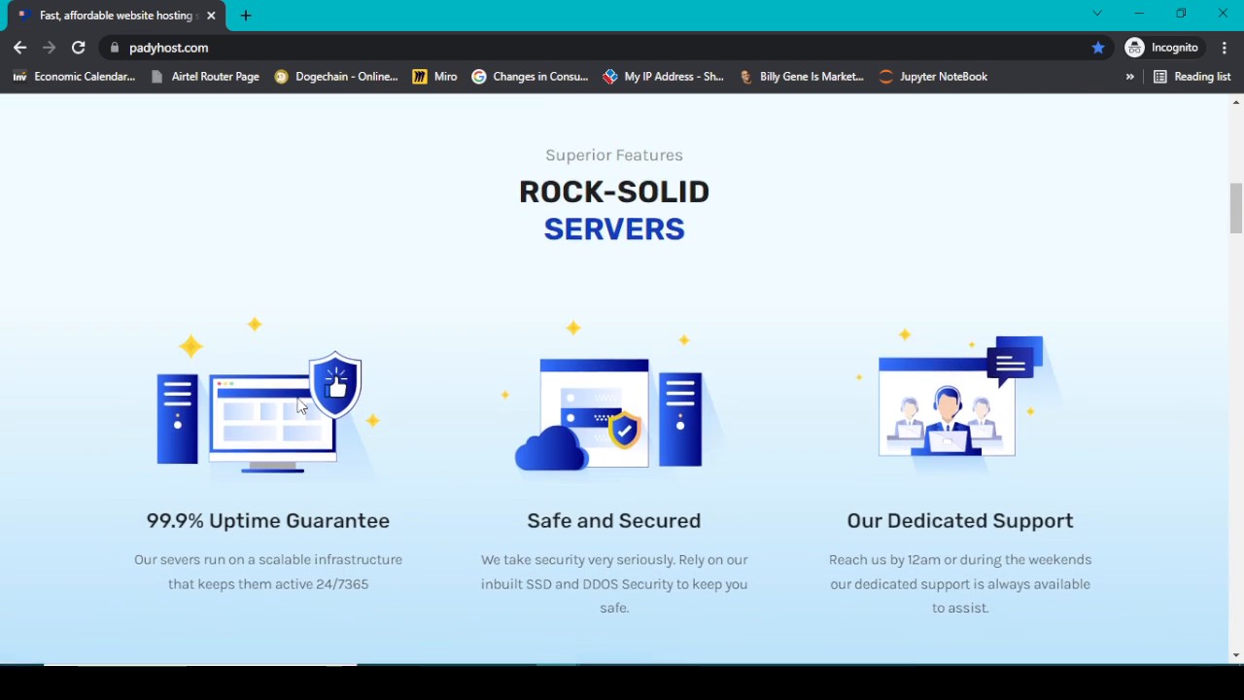
{"action": "scroll", "scroll_direction": "up", "scroll_amount": 3}
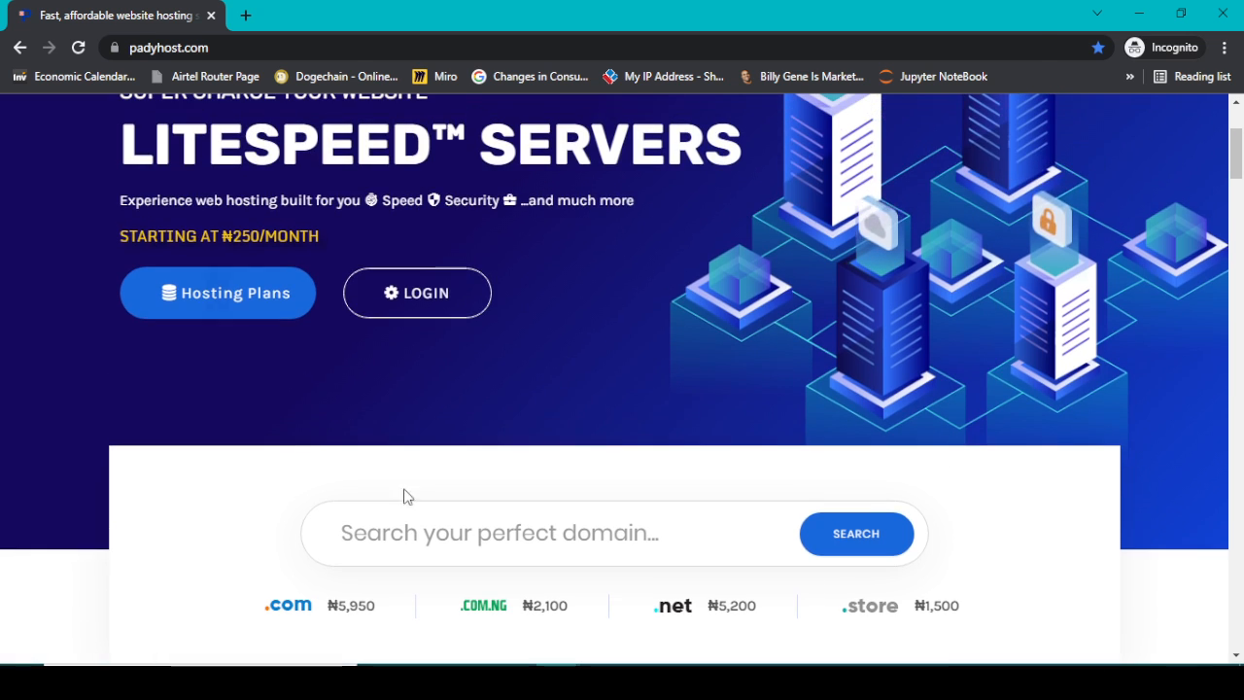
{"action": "scroll", "scroll_direction": "down", "scroll_amount": 3}
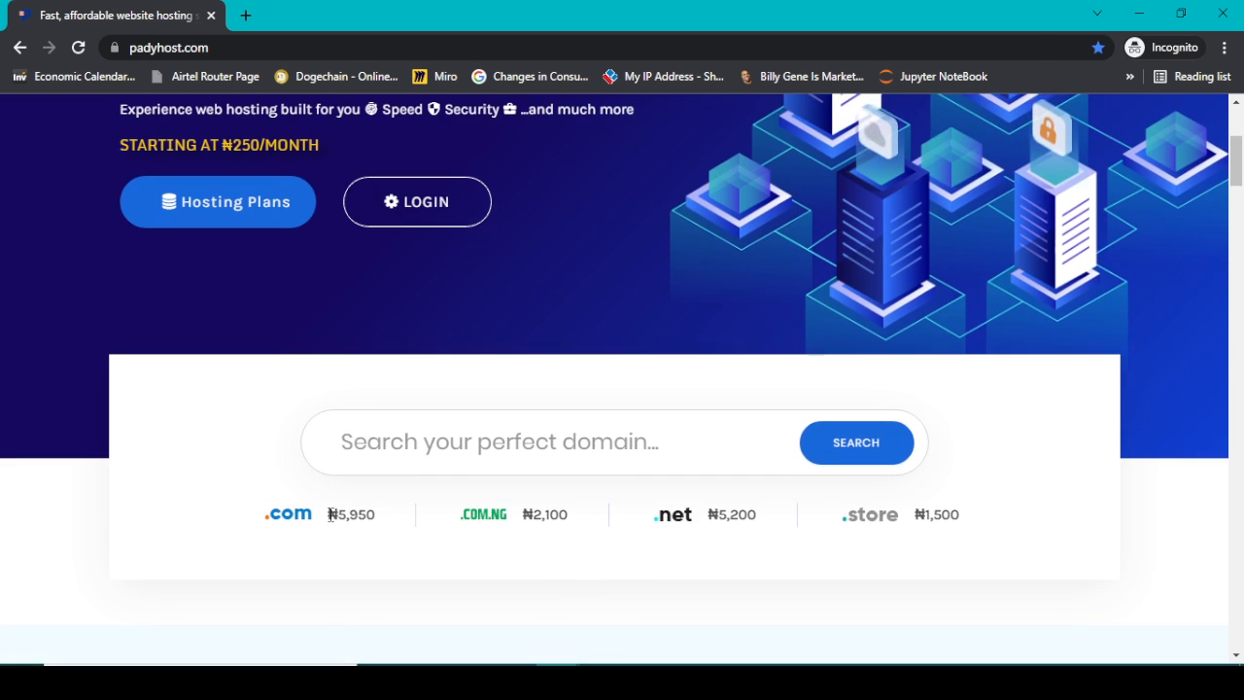
{"action": "mouse_move", "coordinate": [367, 535]}
{"action": "type", "text": "nam"}
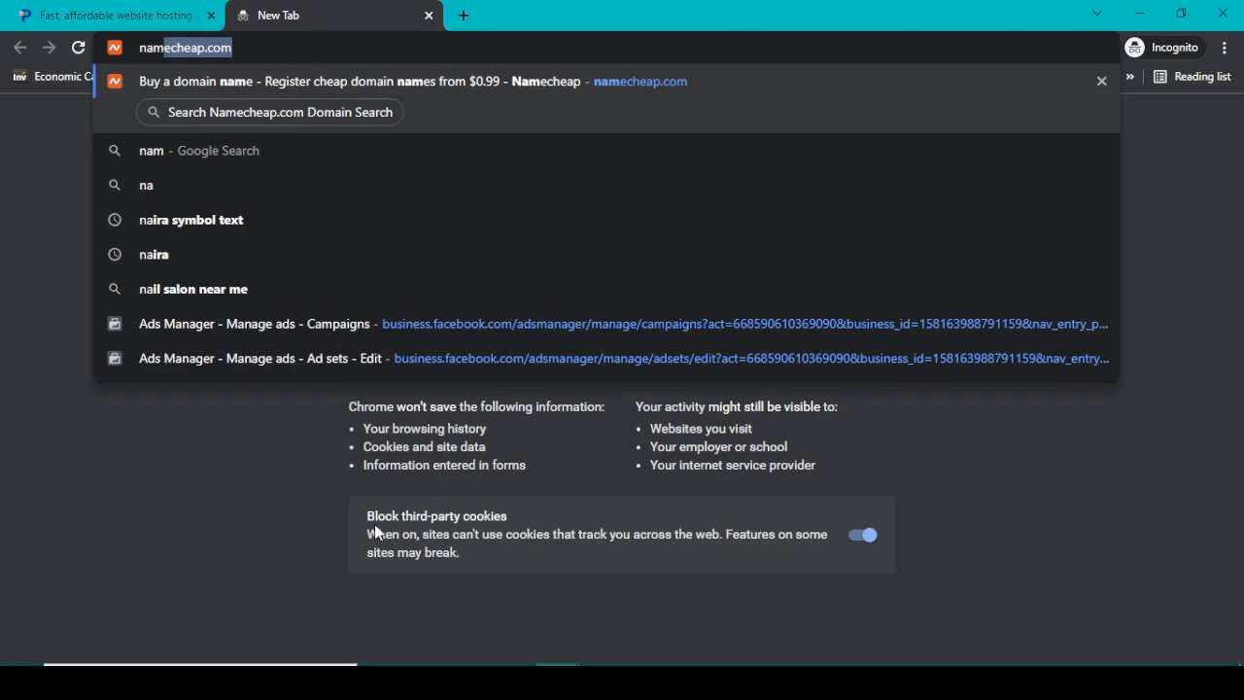
{"action": "key", "text": "Return"}
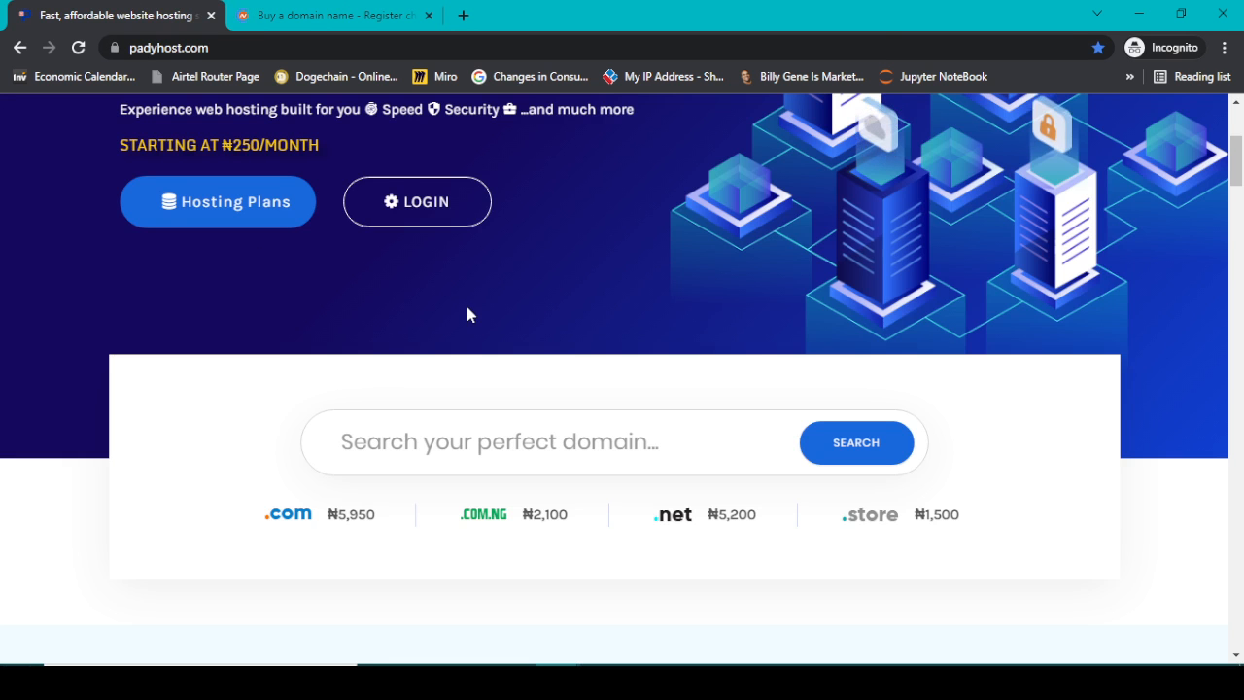
{"action": "scroll", "scroll_direction": "down", "scroll_amount": 3}
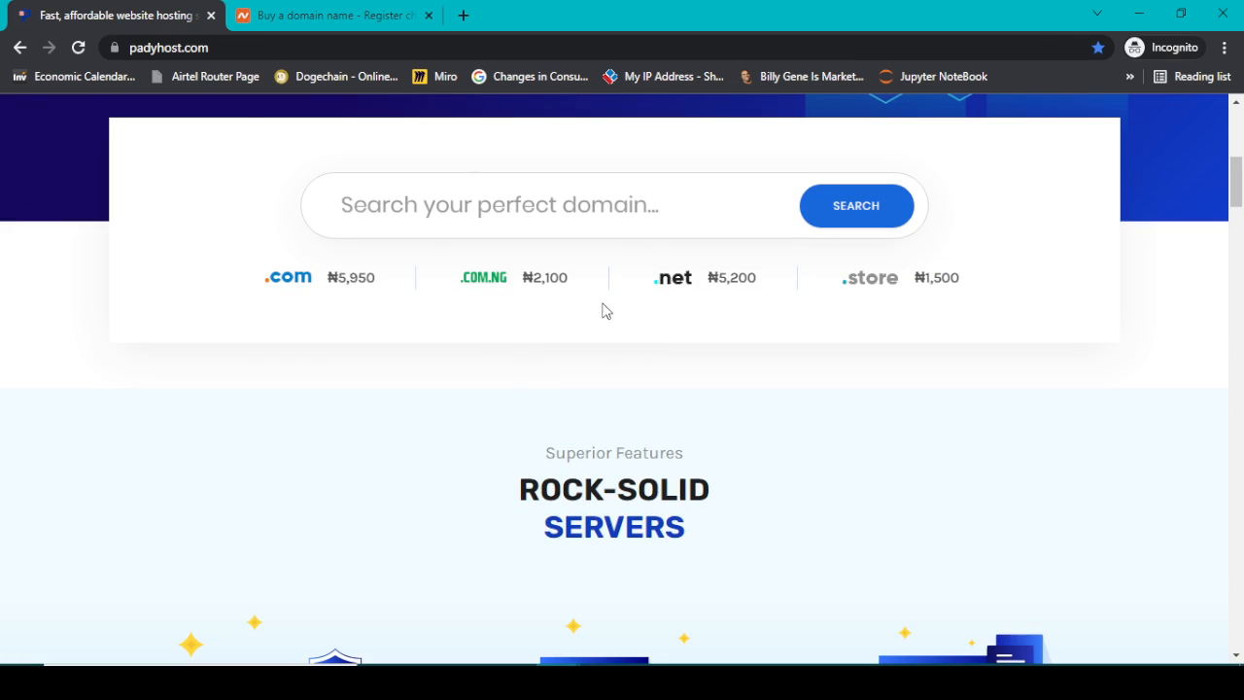
{"action": "scroll", "scroll_direction": "up", "scroll_amount": 3}
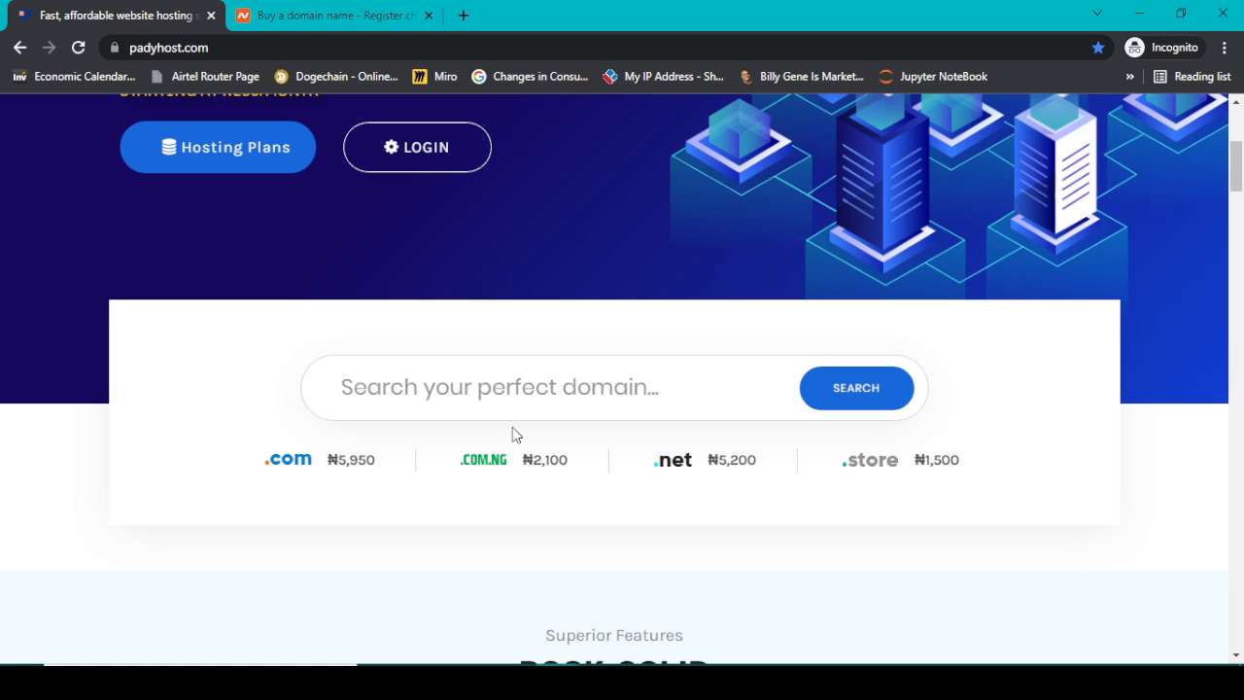
{"action": "mouse_move", "coordinate": [327, 466]}
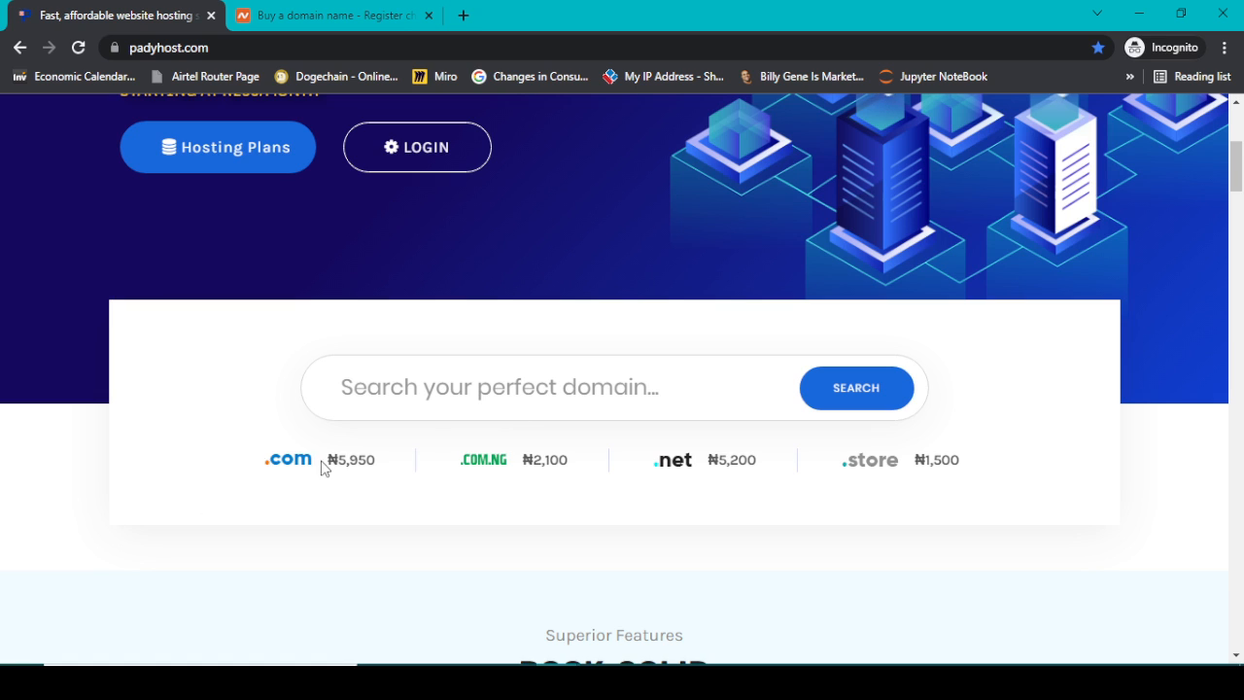
{"action": "left_click", "coordinate": [331, 15]}
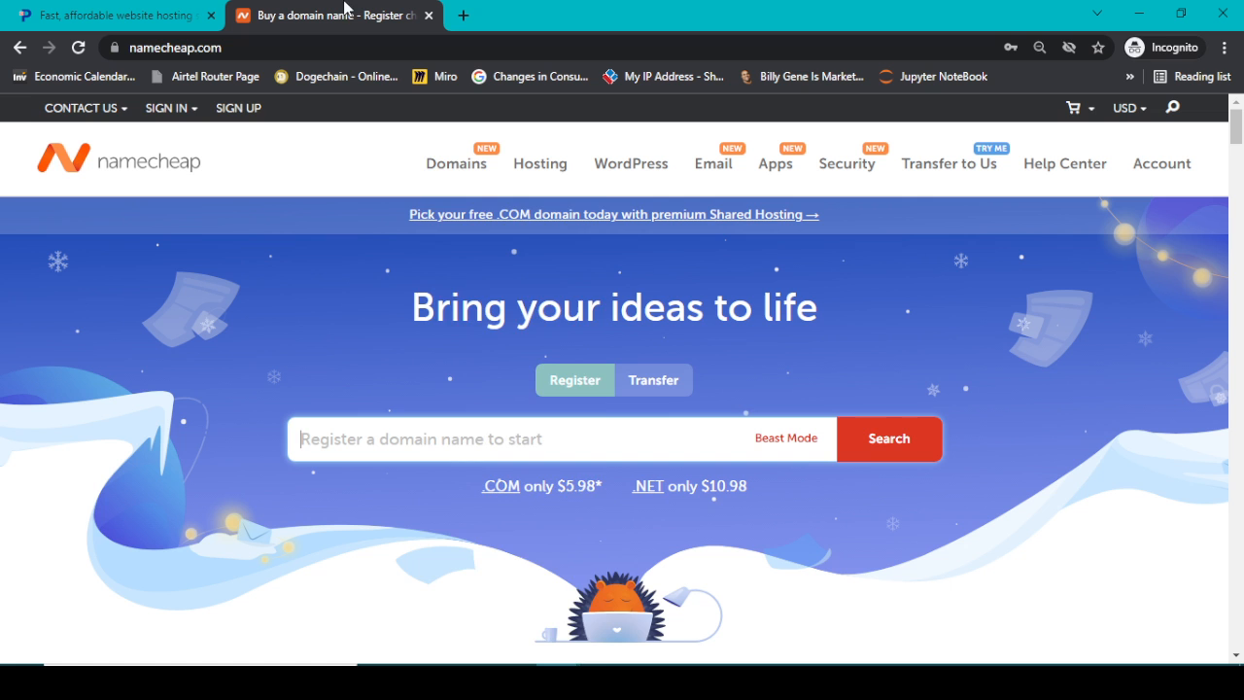
{"action": "scroll", "scroll_direction": "down", "scroll_amount": 3}
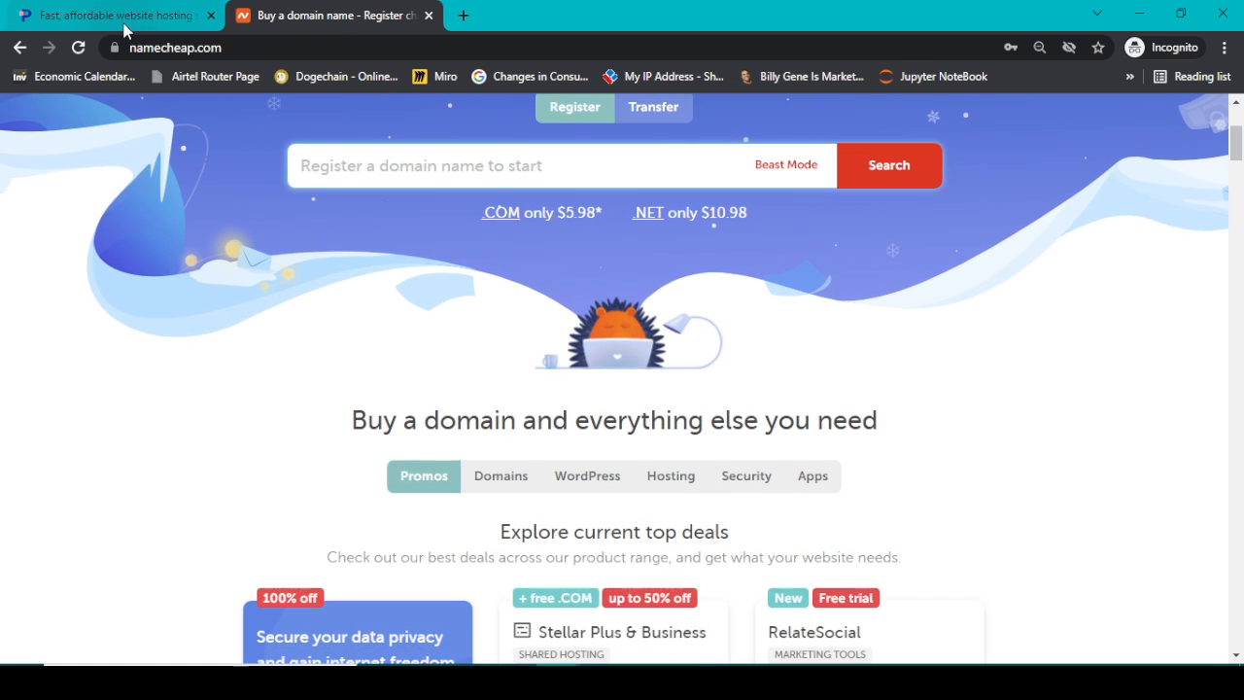
Switch to the PhotoLint tab showing the live photolint.com 'Hello world!' post.
{"action": "left_click", "coordinate": [106, 16]}
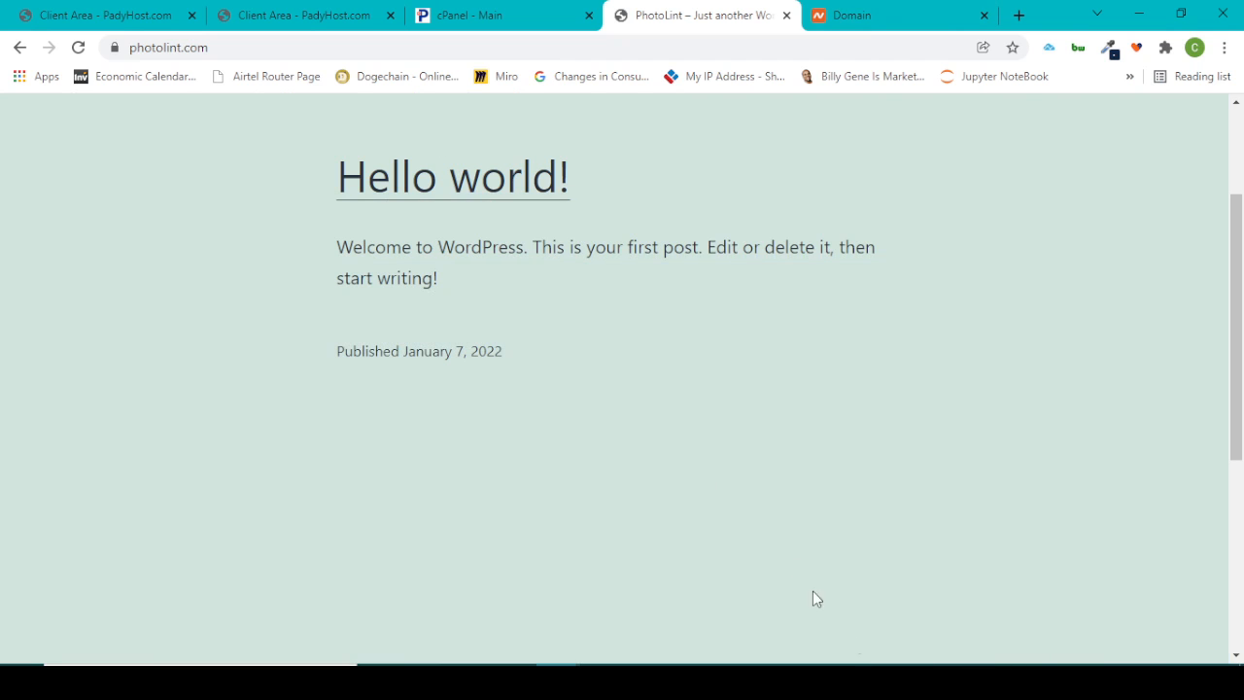
{"action": "mouse_move", "coordinate": [422, 12]}
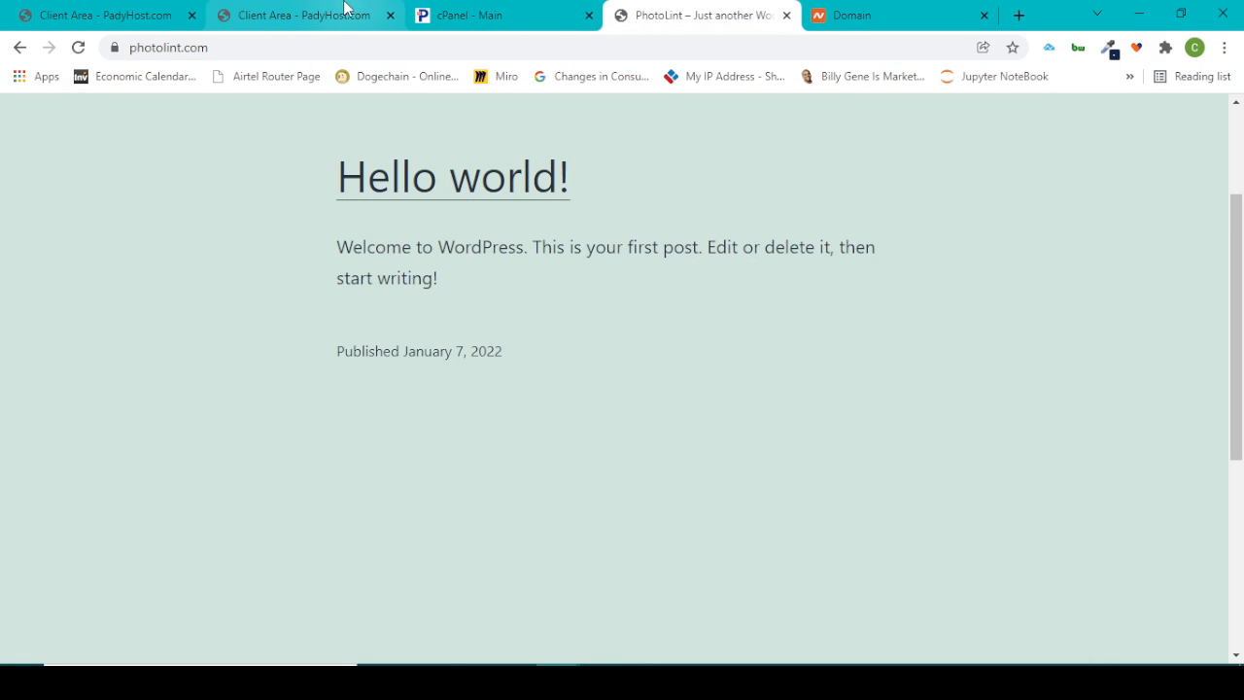
Return to the Namecheap domain tab and select the photolint.com domain name.
{"action": "left_click", "coordinate": [865, 15]}
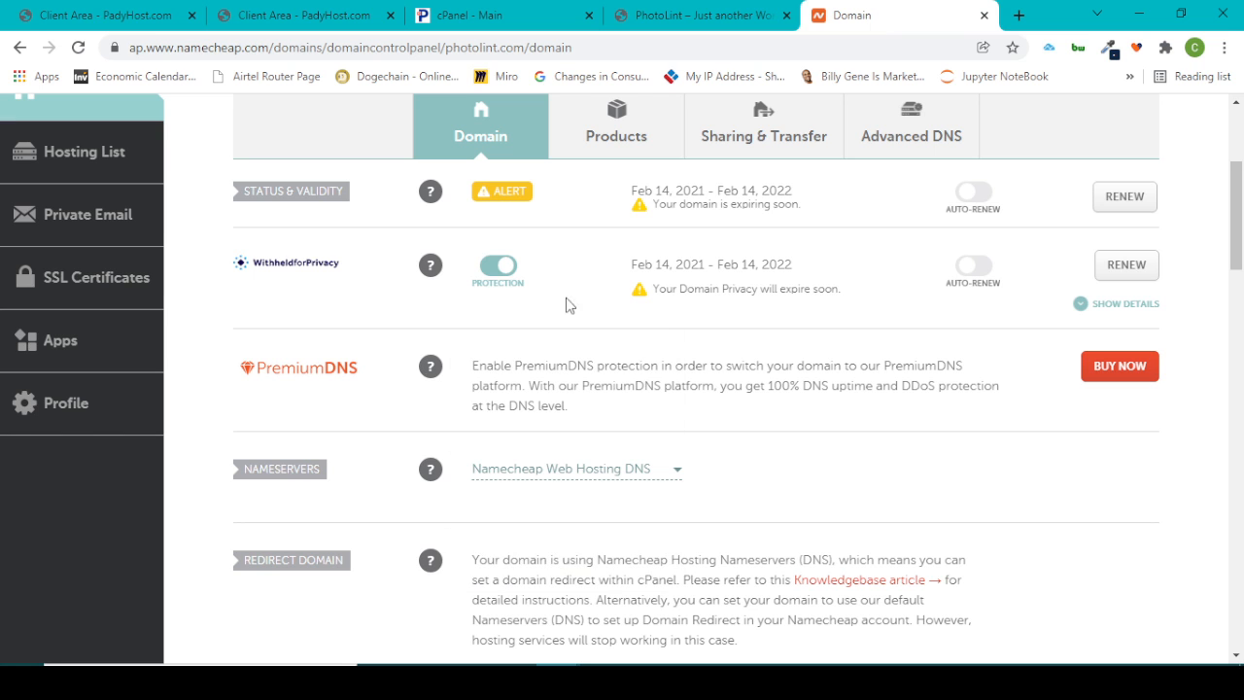
{"action": "scroll", "scroll_direction": "up", "scroll_amount": 3}
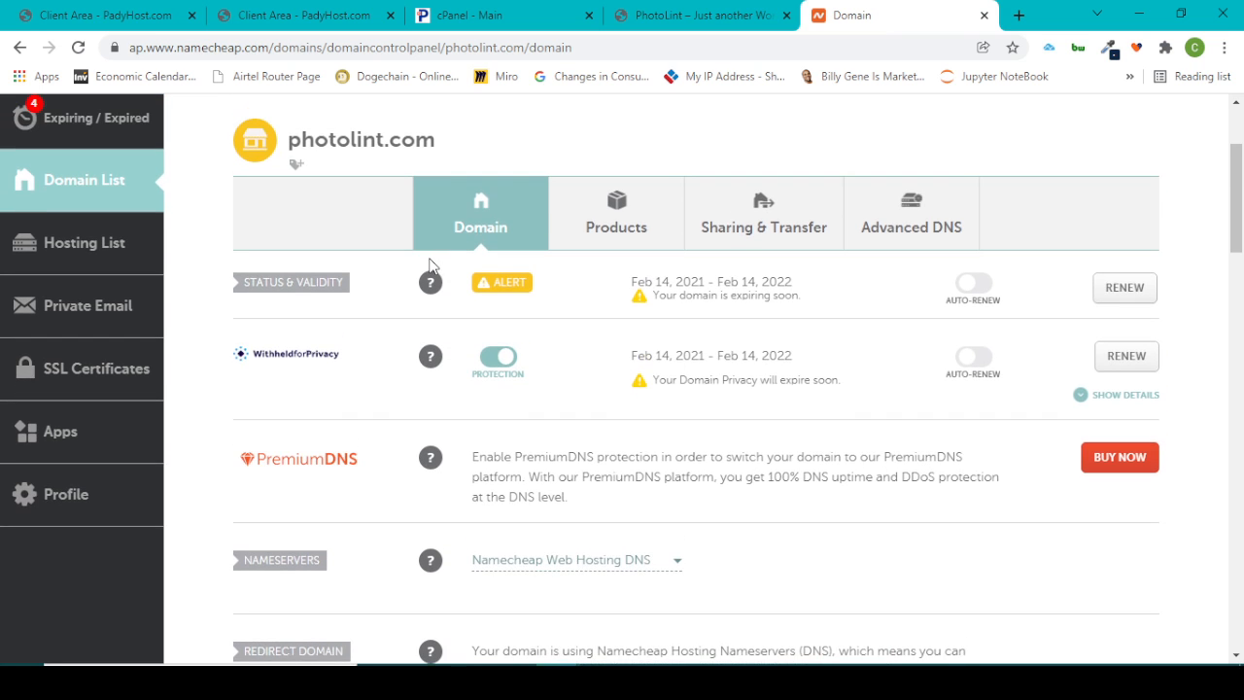
{"action": "double_click", "coordinate": [311, 140]}
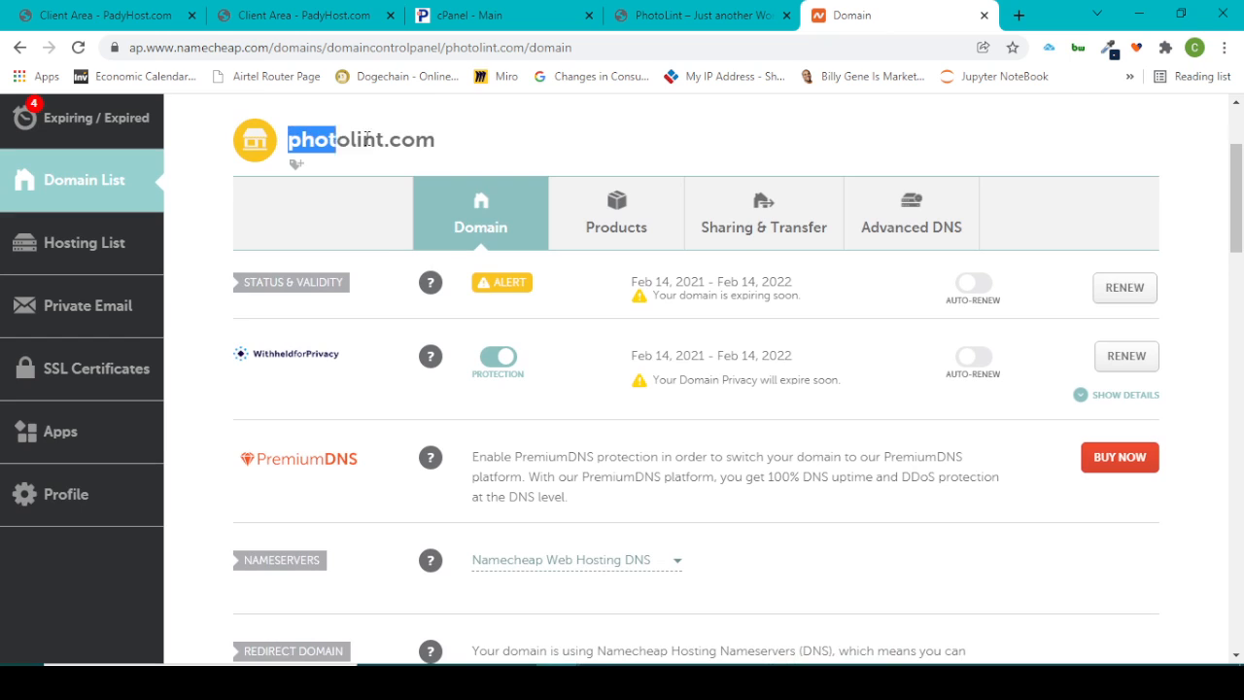
{"action": "mouse_move", "coordinate": [485, 146]}
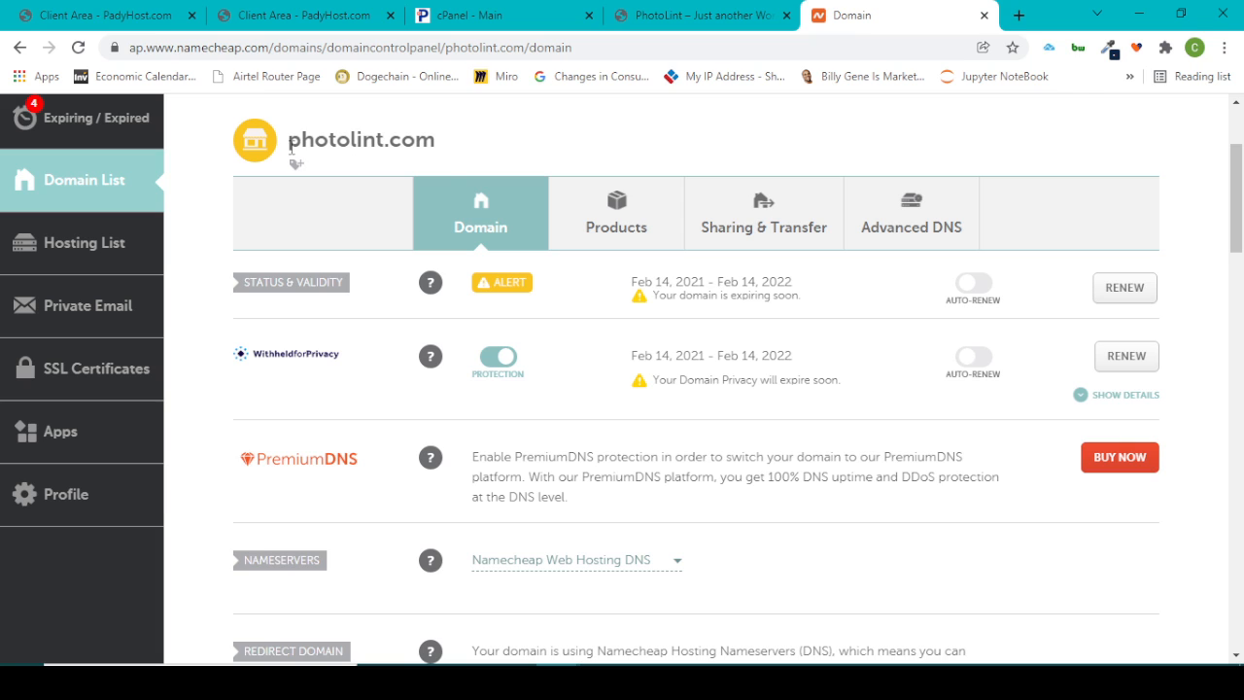
{"action": "mouse_move", "coordinate": [676, 276]}
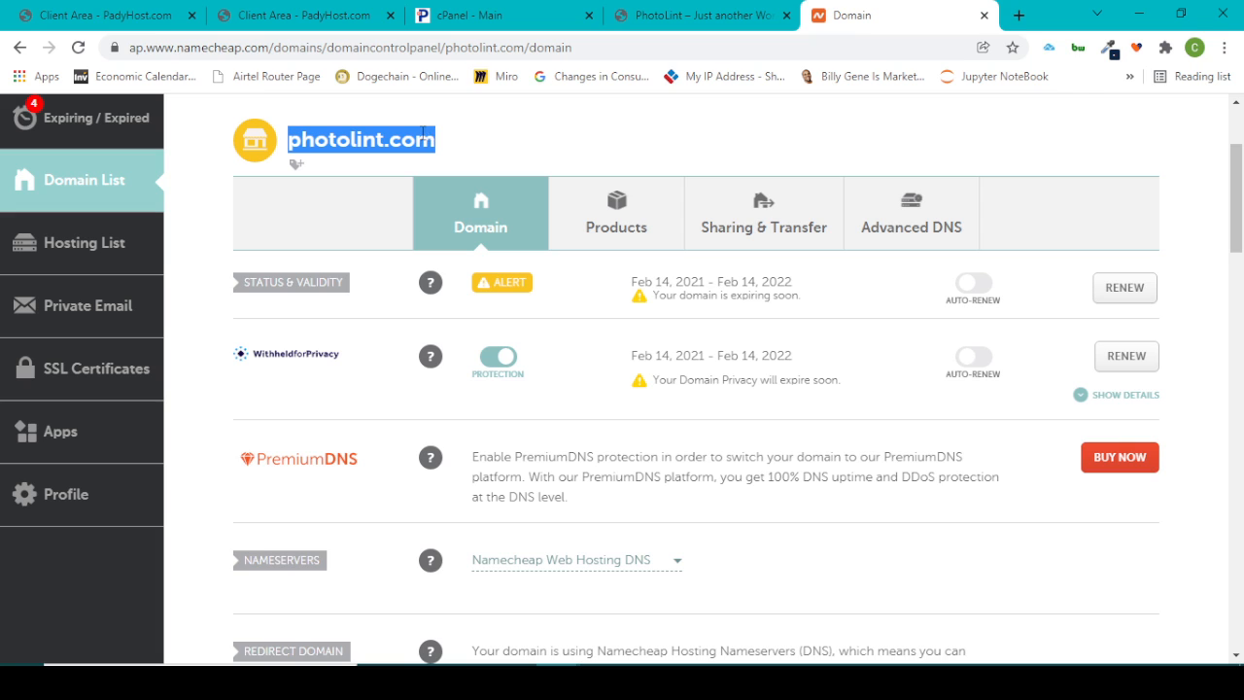
{"action": "mouse_move", "coordinate": [544, 151]}
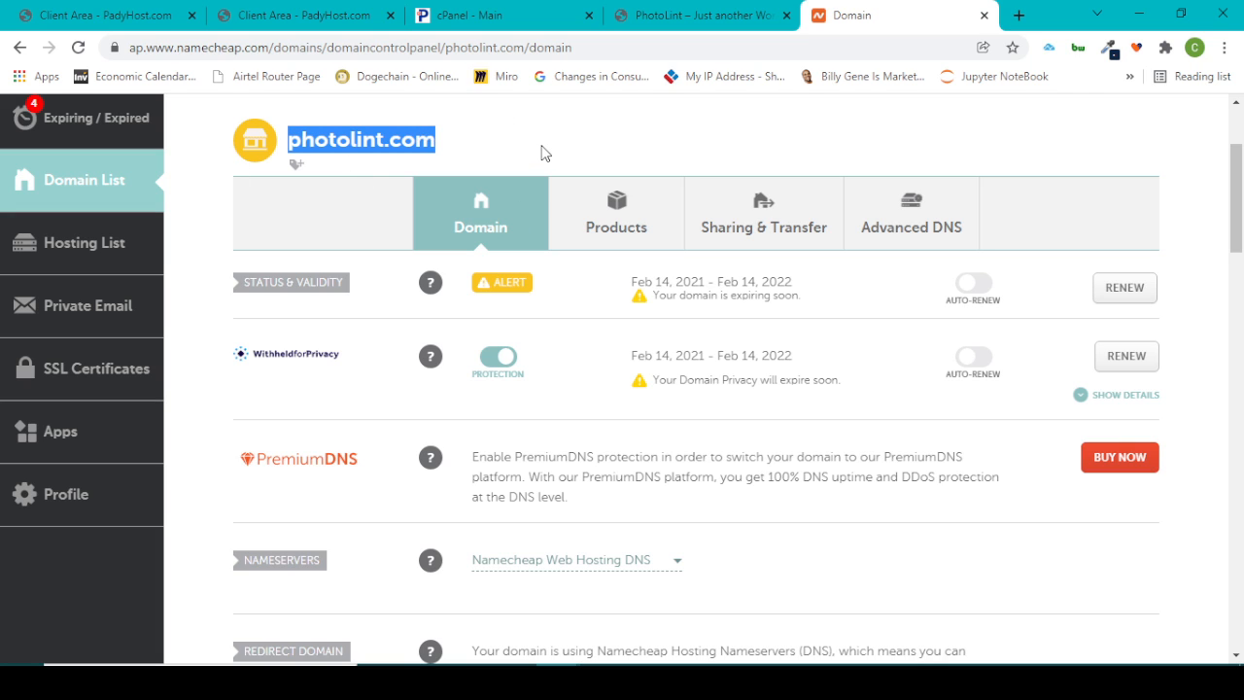
{"action": "mouse_move", "coordinate": [872, 498]}
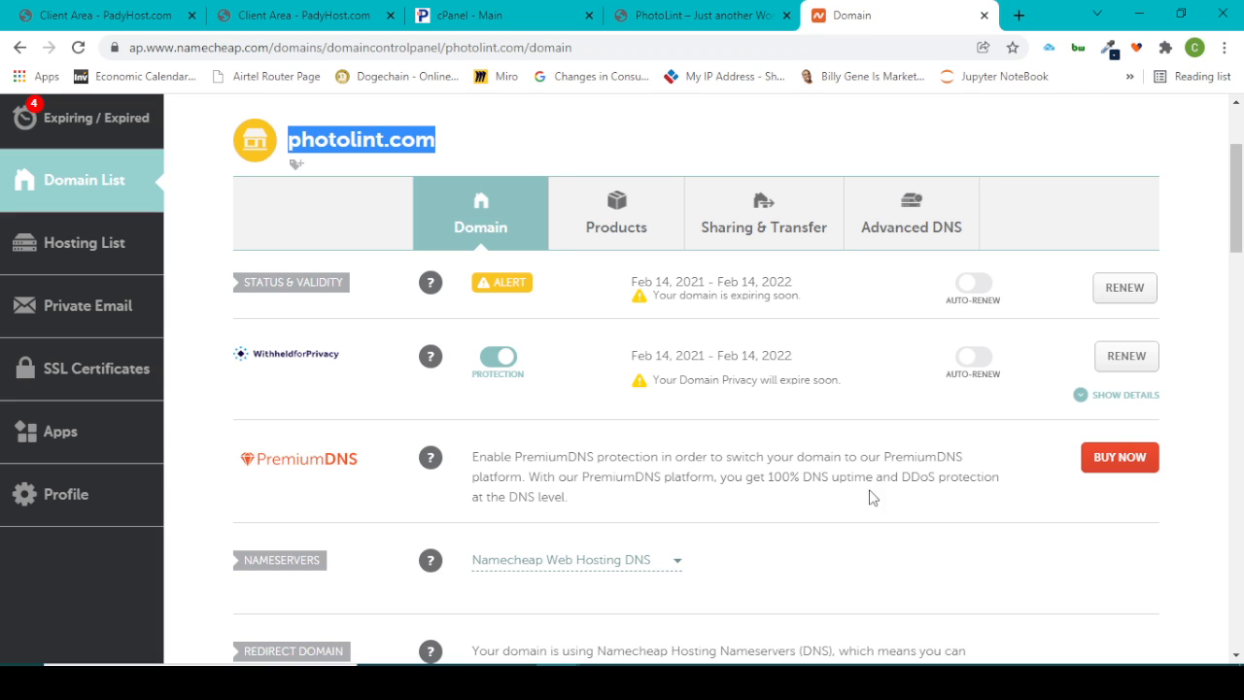
{"action": "mouse_move", "coordinate": [657, 330]}
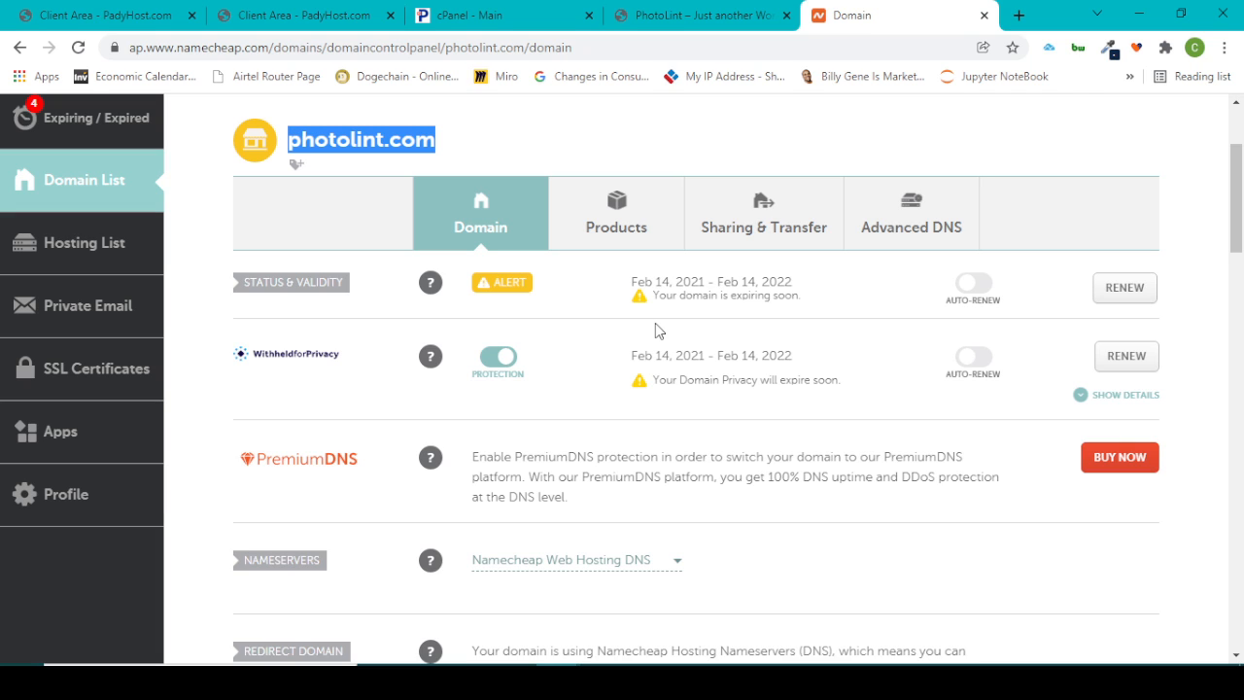
{"action": "mouse_move", "coordinate": [639, 332]}
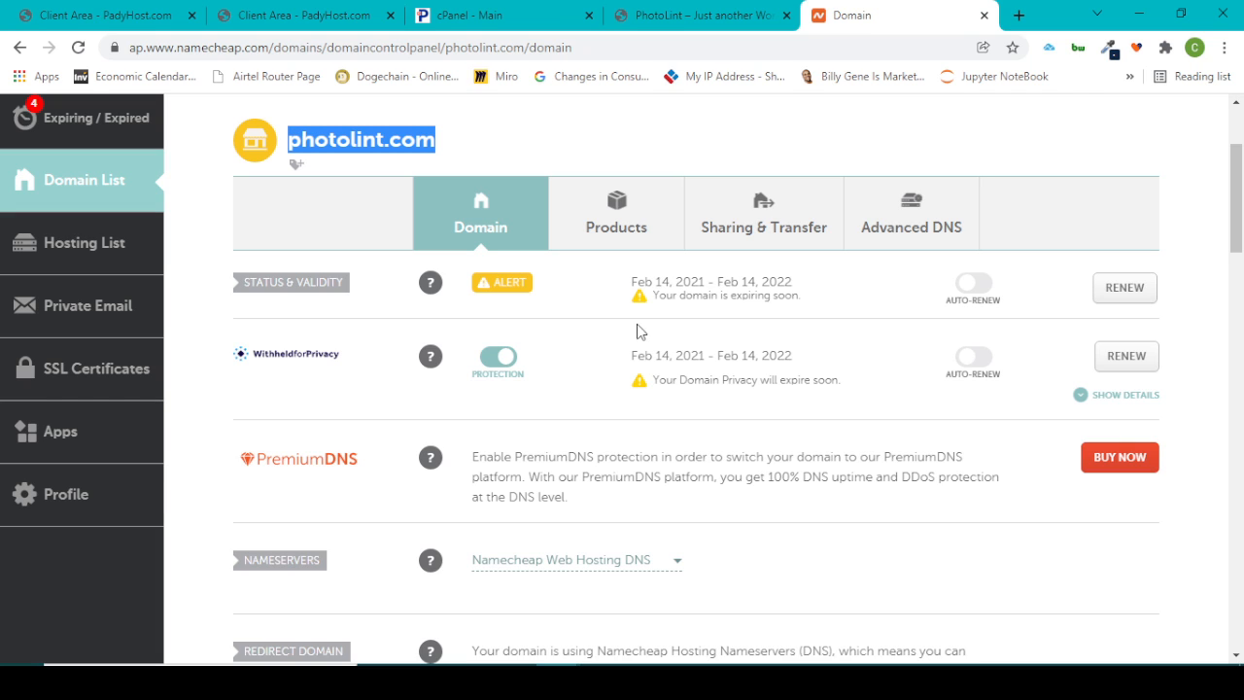
{"action": "mouse_move", "coordinate": [820, 330]}
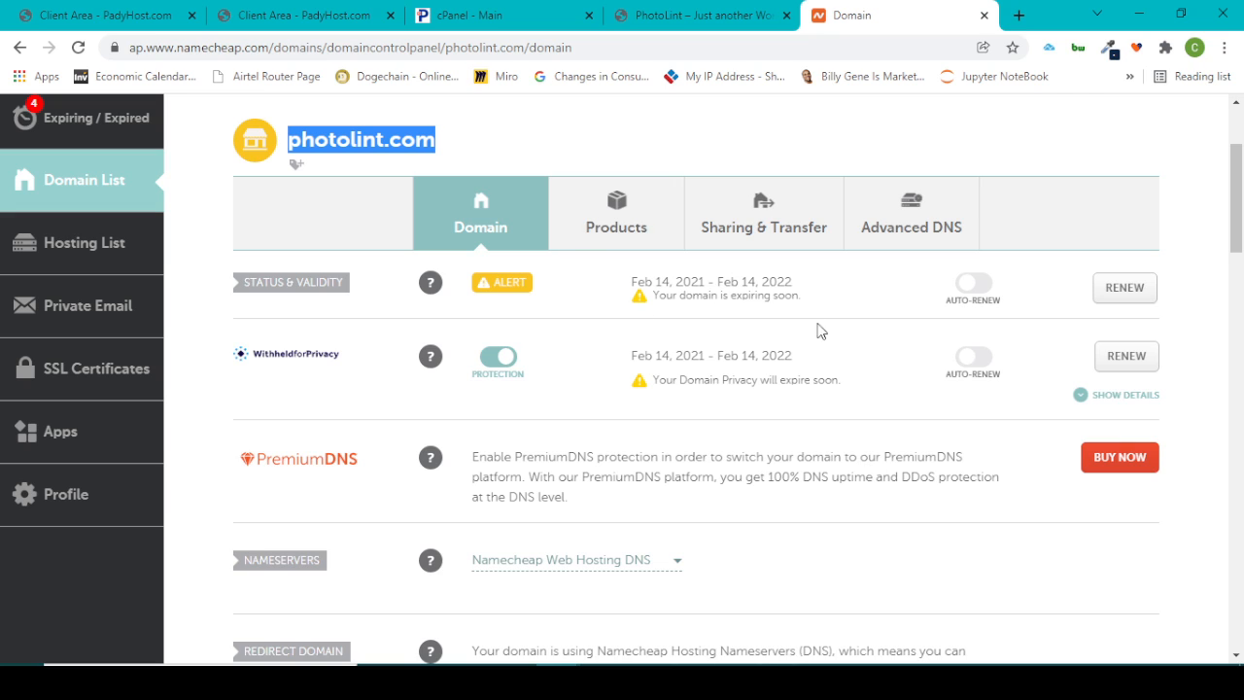
{"action": "mouse_move", "coordinate": [797, 478]}
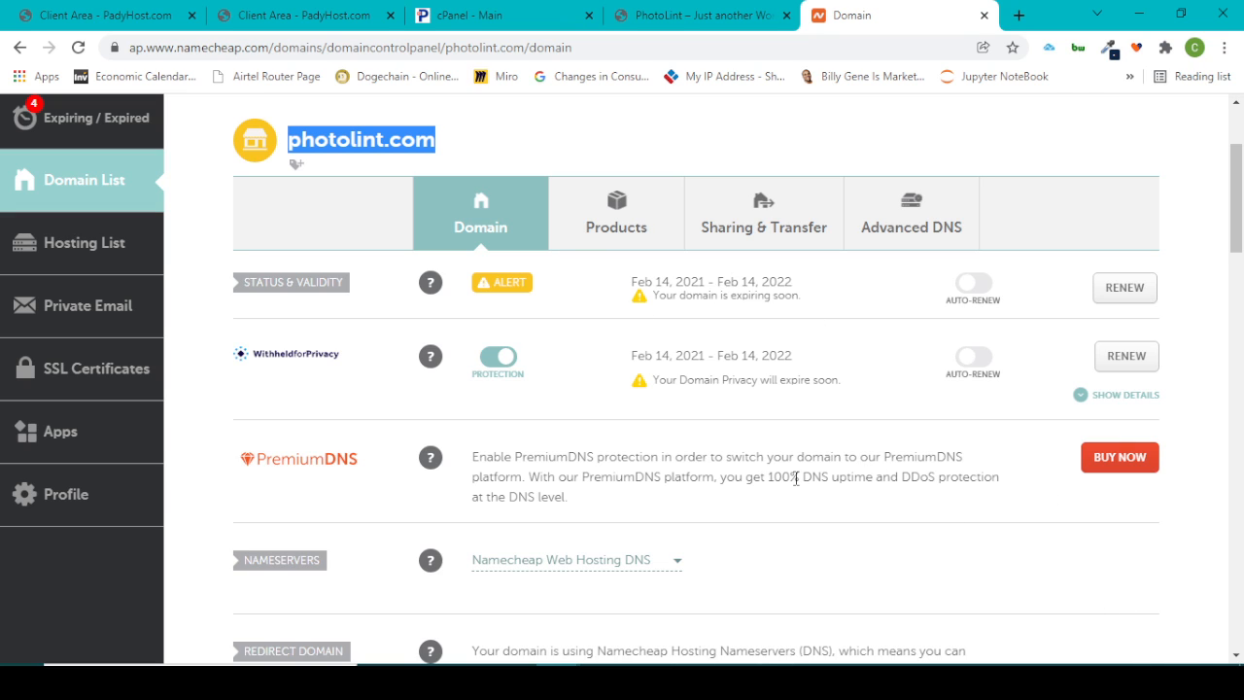
{"action": "mouse_move", "coordinate": [459, 447]}
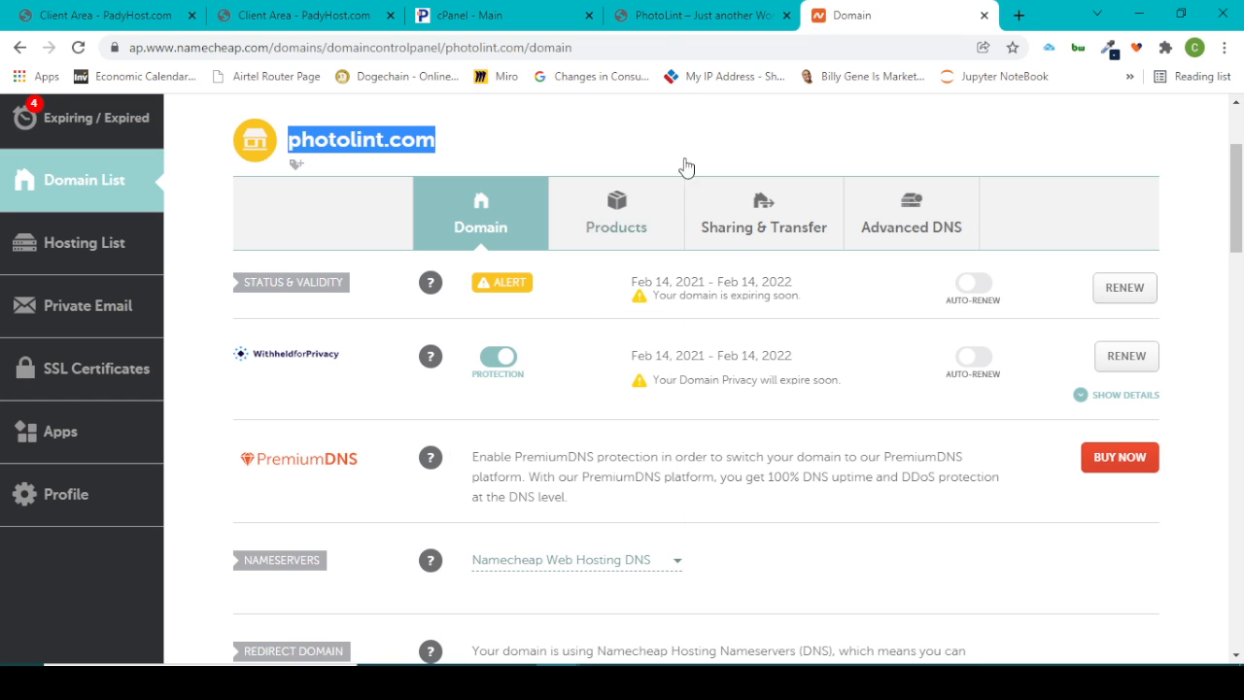
Switch to the PhotoLint tab to view the live photolint.com WordPress site.
{"action": "left_click", "coordinate": [695, 15]}
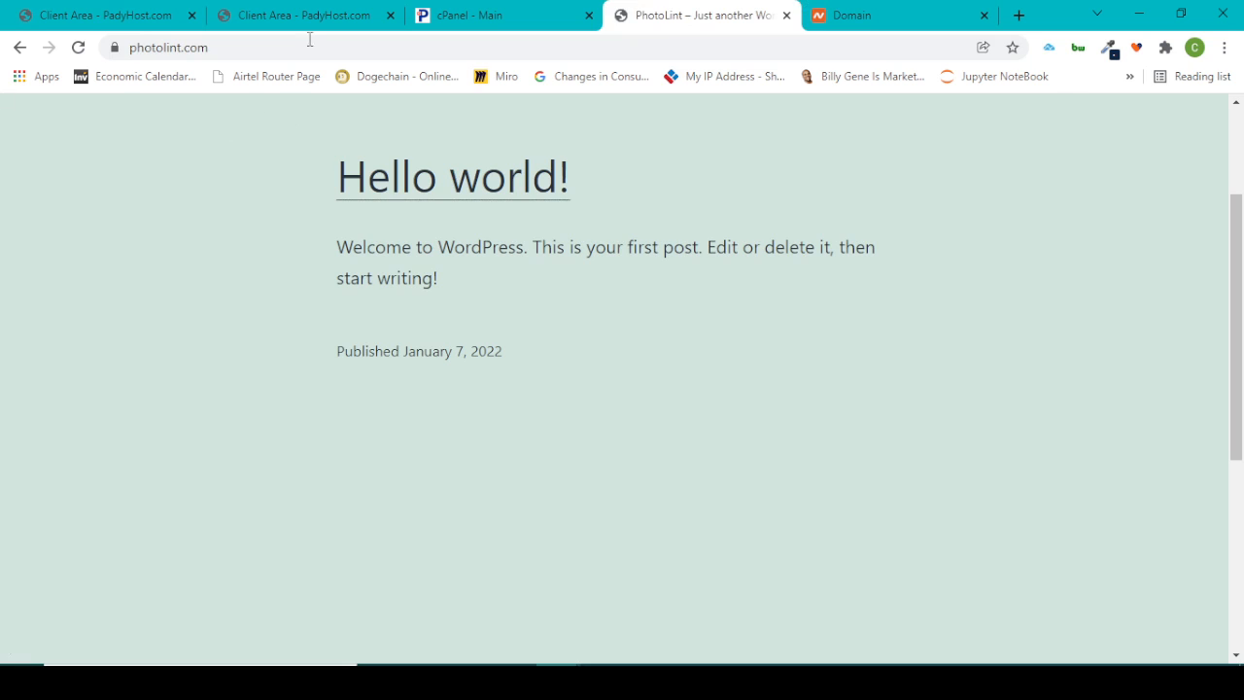
{"action": "mouse_move", "coordinate": [874, 497]}
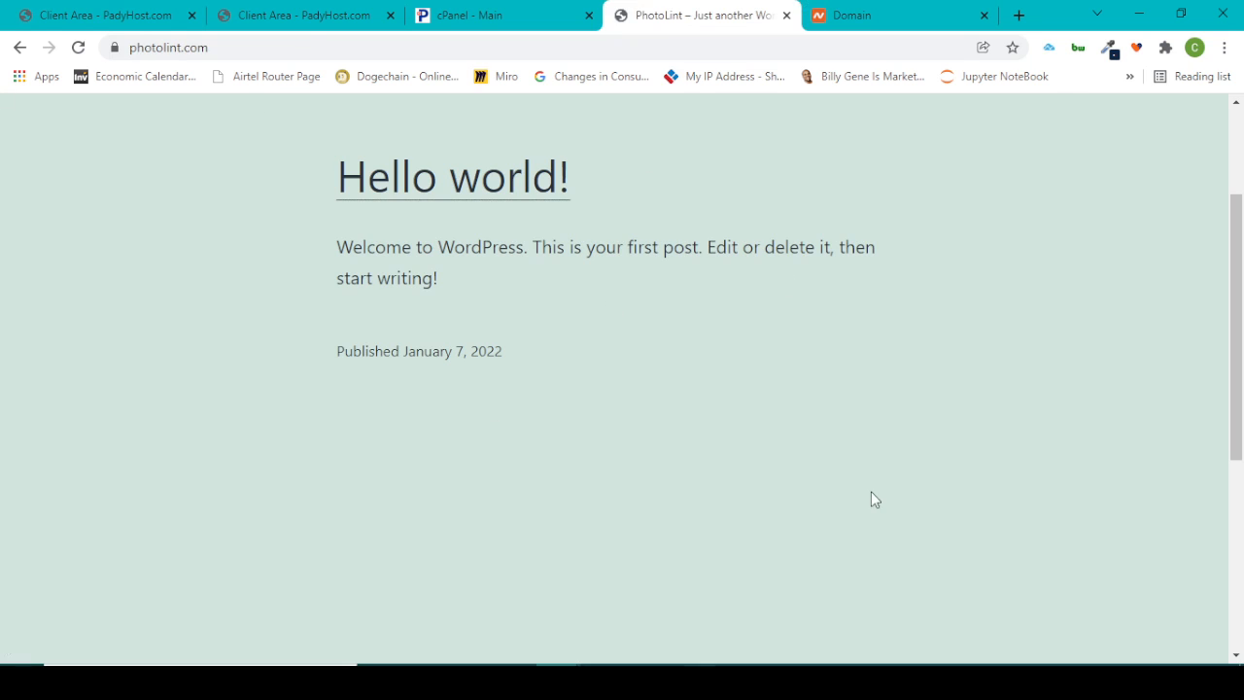
{"action": "mouse_move", "coordinate": [614, 305]}
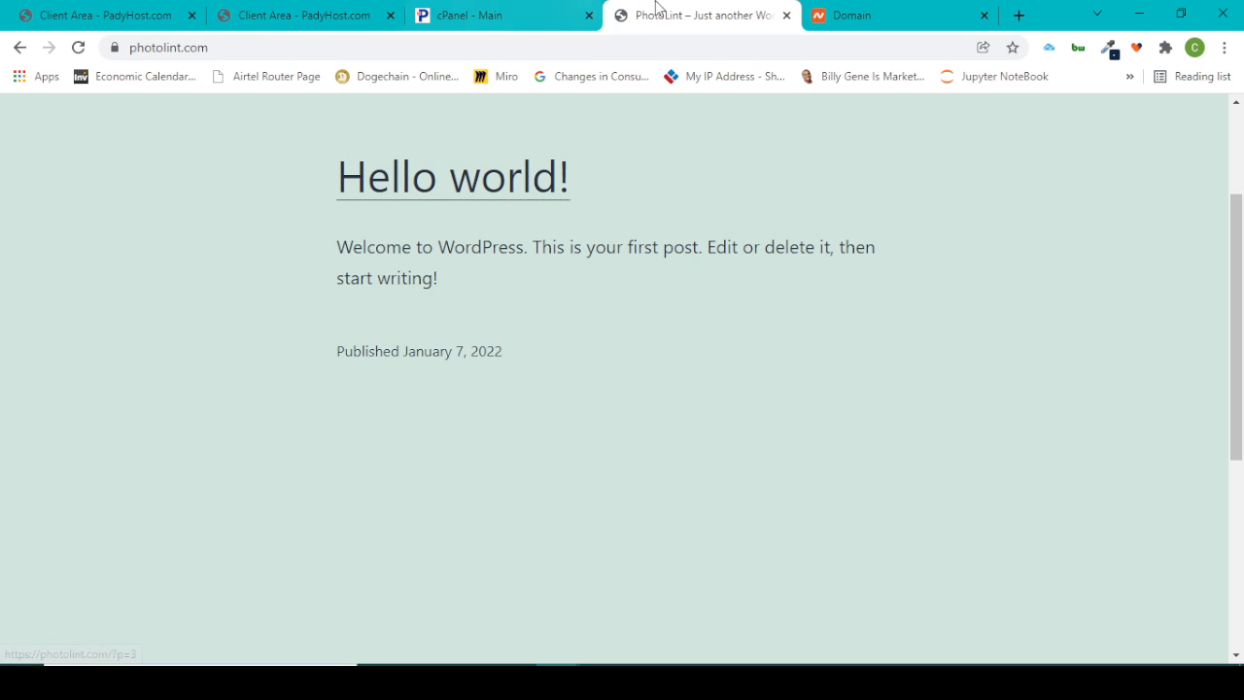
Return to the Namecheap tab with photolint.com's domain settings.
{"action": "left_click", "coordinate": [893, 16]}
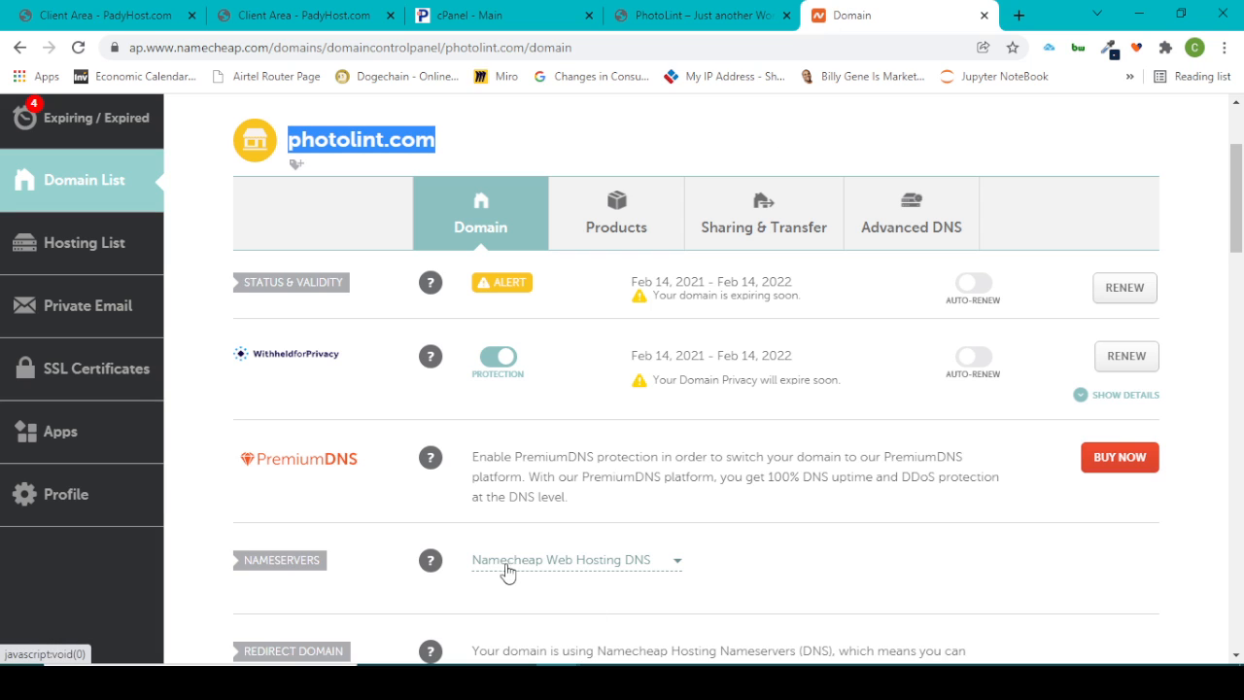
{"action": "mouse_move", "coordinate": [548, 567]}
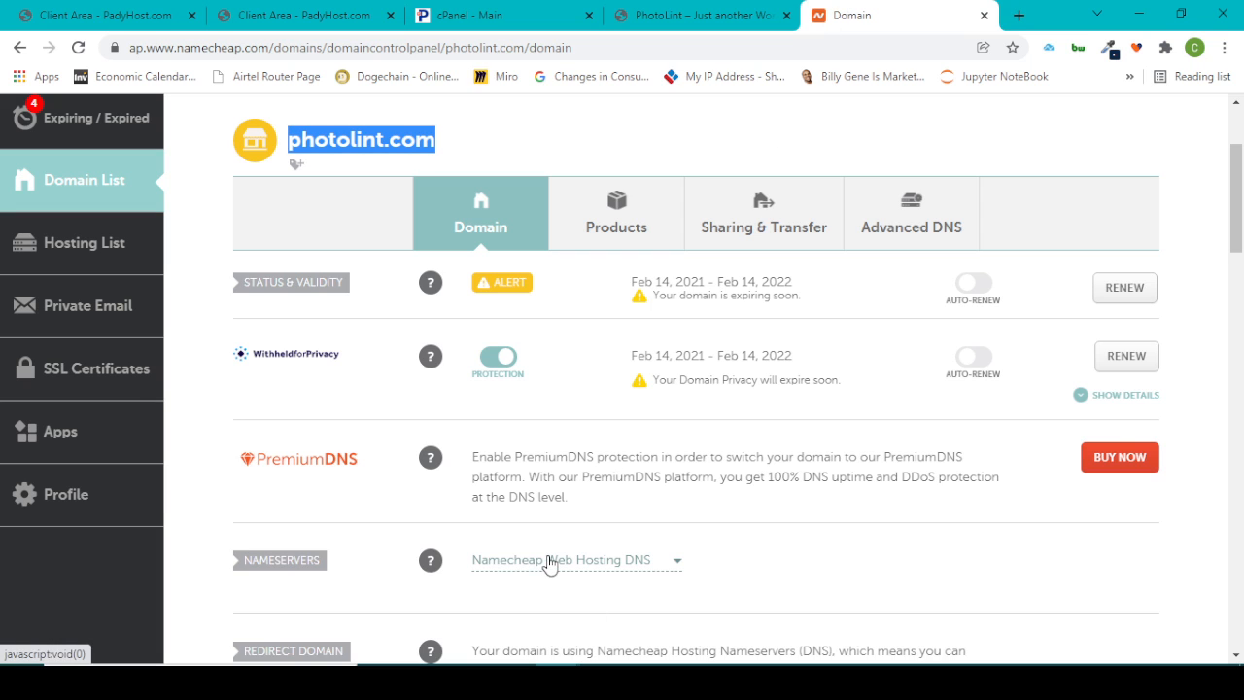
{"action": "mouse_move", "coordinate": [536, 520]}
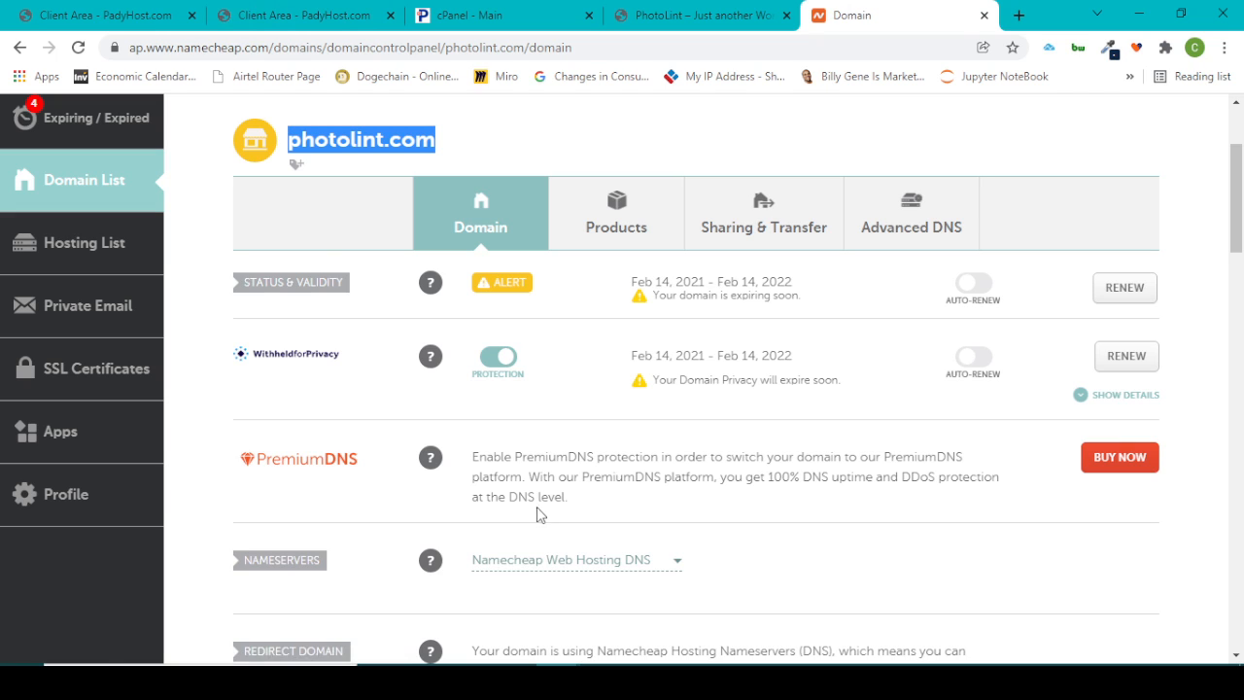
{"action": "mouse_move", "coordinate": [536, 561]}
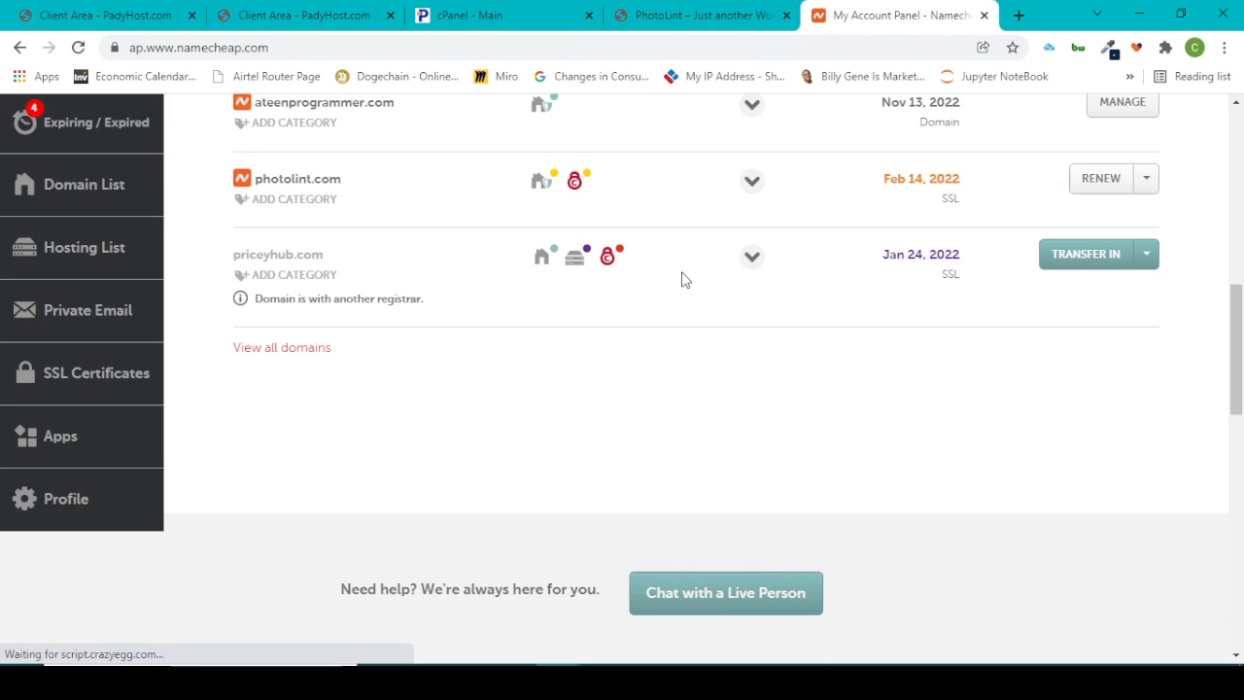
From the dashboard domain list, choose Manage for photolint.com to reach its nameserver settings.
{"action": "left_click", "coordinate": [1146, 178]}
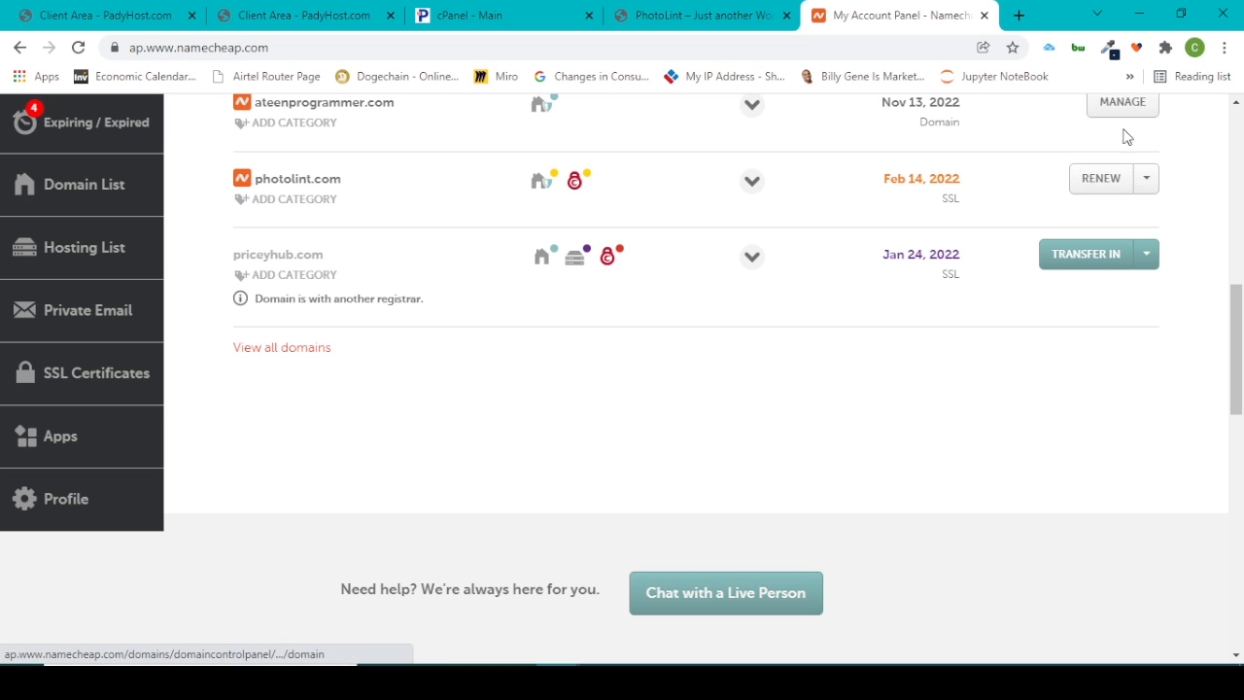
{"action": "left_click", "coordinate": [1146, 178]}
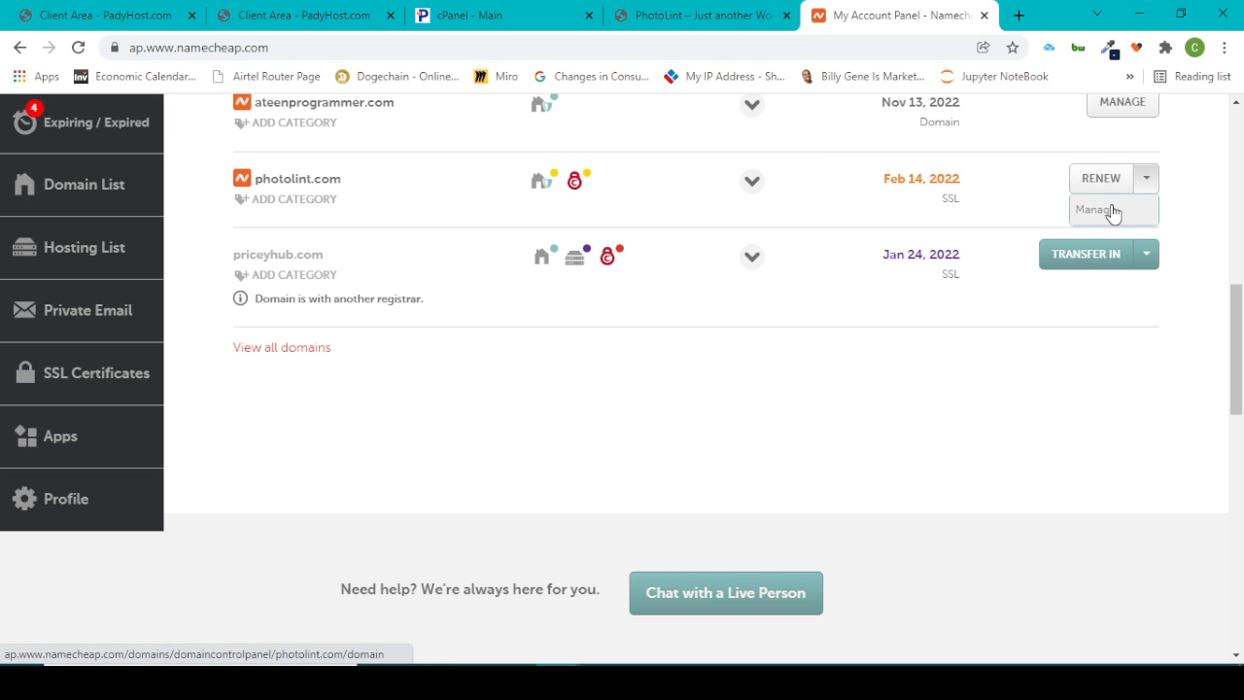
{"action": "left_click", "coordinate": [1096, 210]}
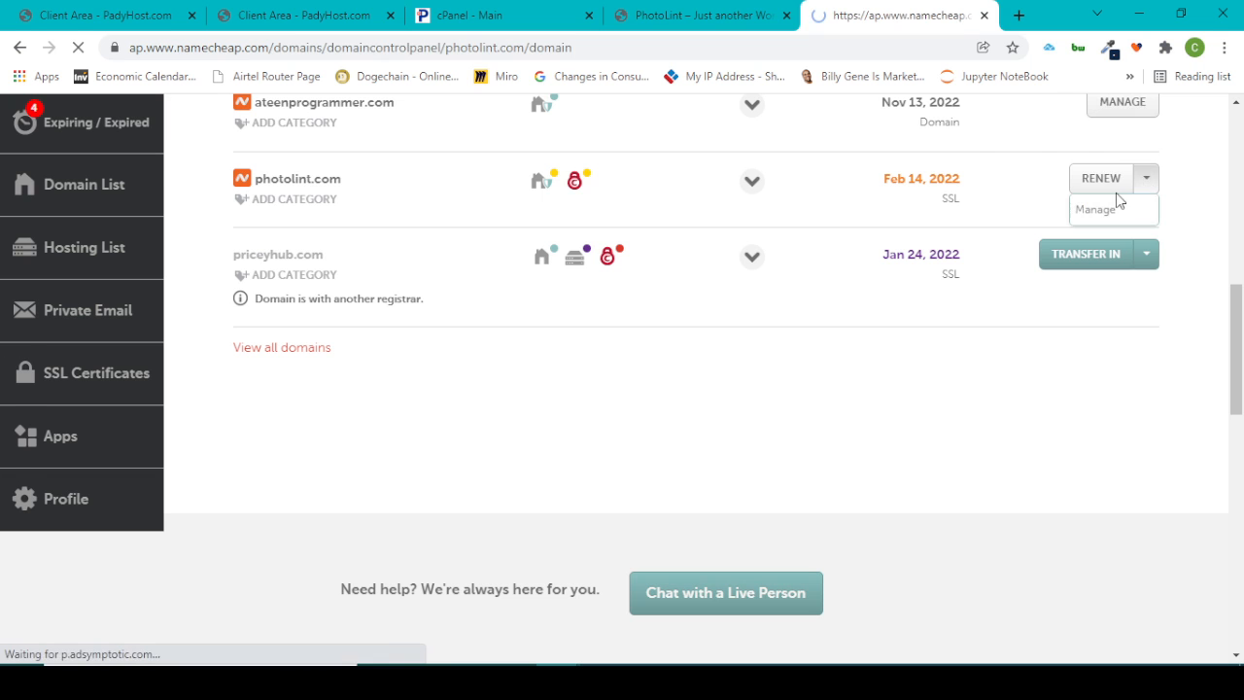
{"action": "left_click", "coordinate": [1096, 209]}
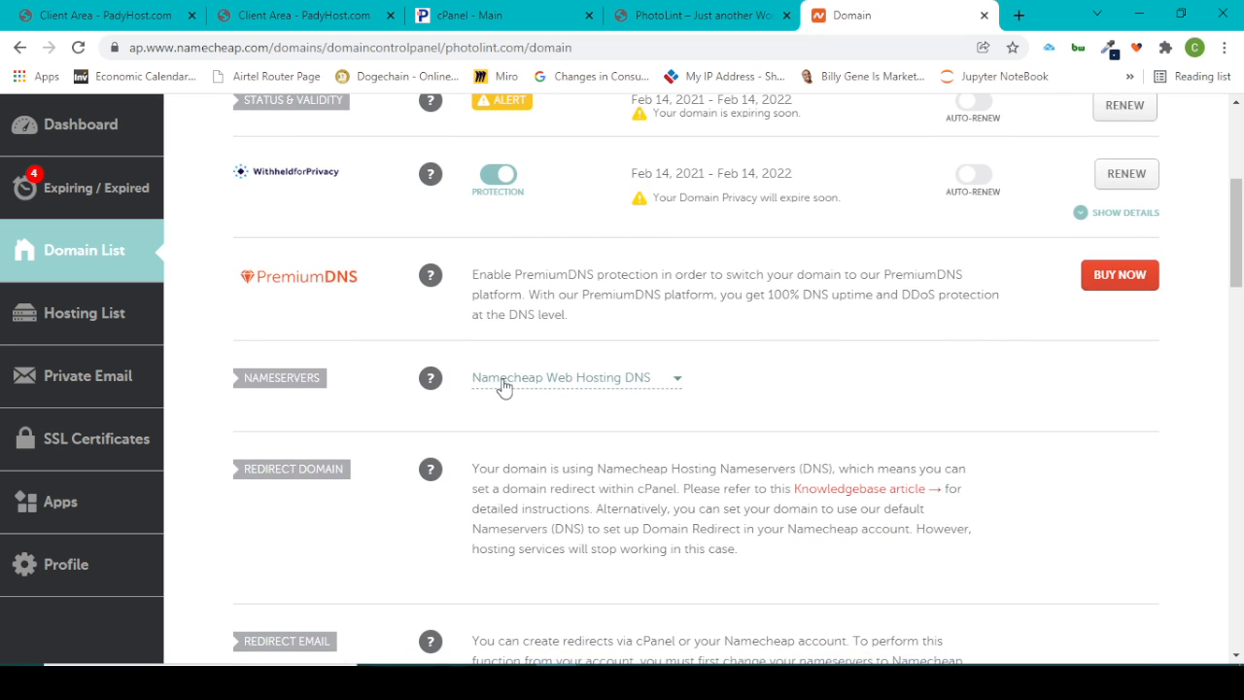
{"action": "mouse_move", "coordinate": [622, 385]}
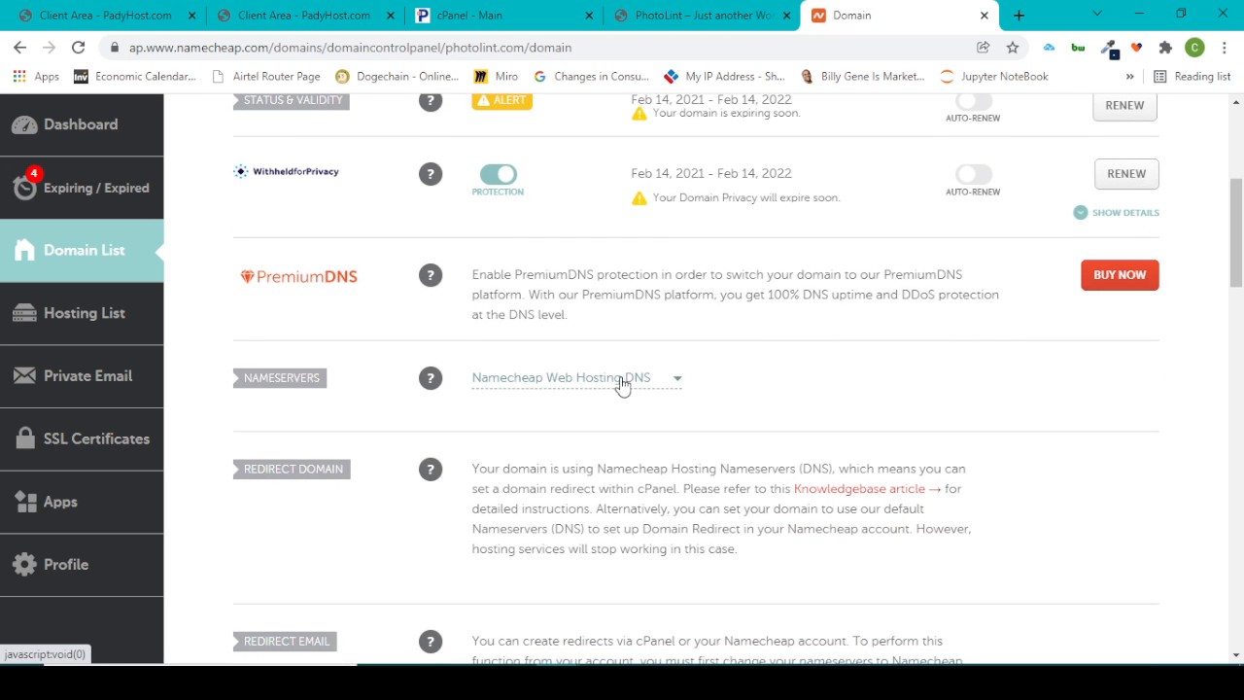
{"action": "mouse_move", "coordinate": [228, 381]}
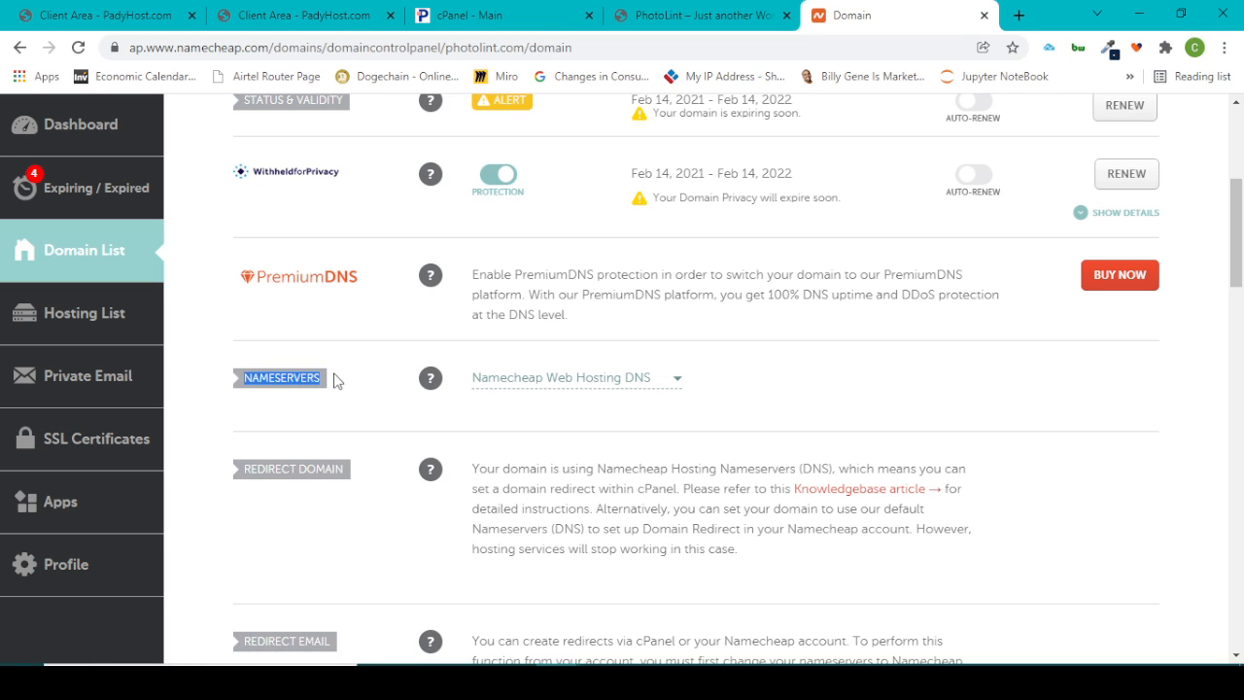
{"action": "mouse_move", "coordinate": [397, 396]}
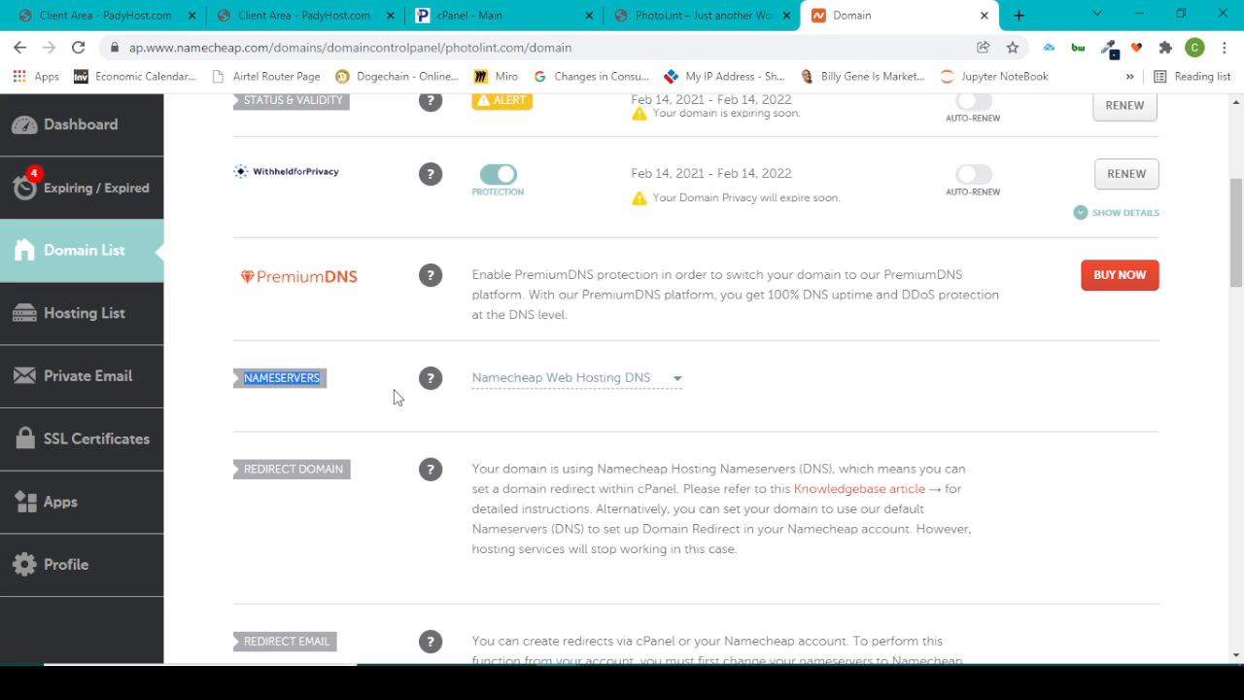
{"action": "mouse_move", "coordinate": [424, 366]}
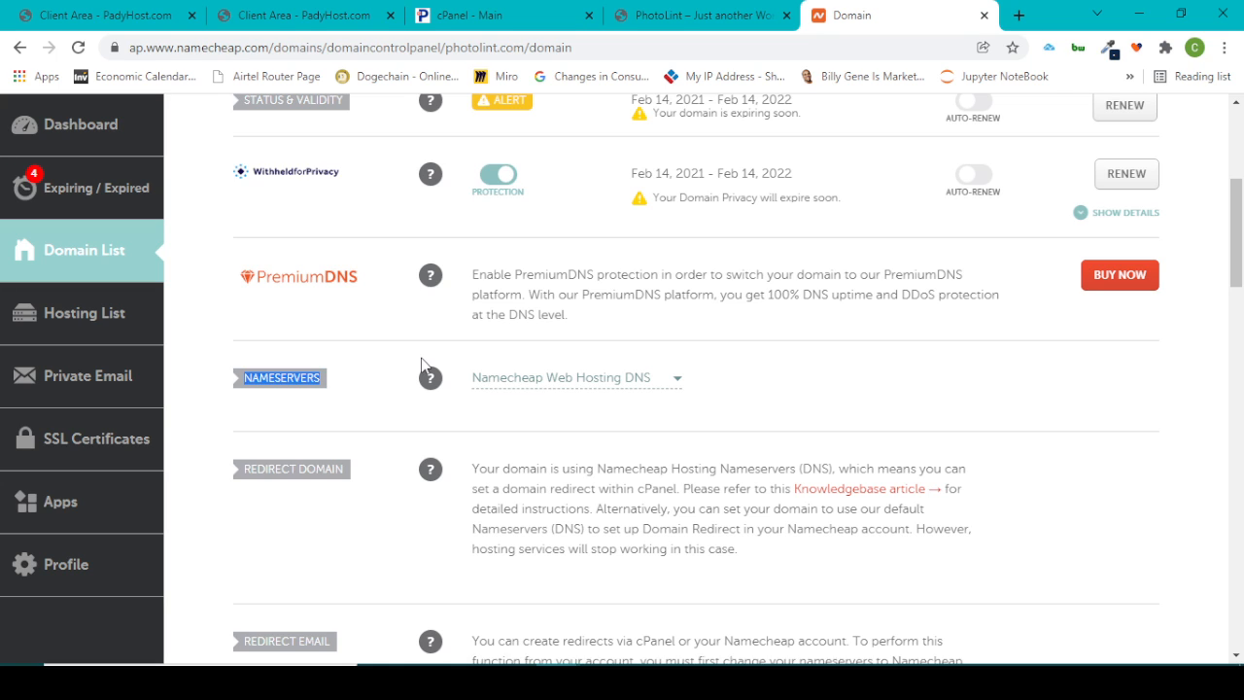
Change photolint.com's nameserver type to Custom DNS, leaving two blank nameserver fields.
{"action": "left_click", "coordinate": [575, 377]}
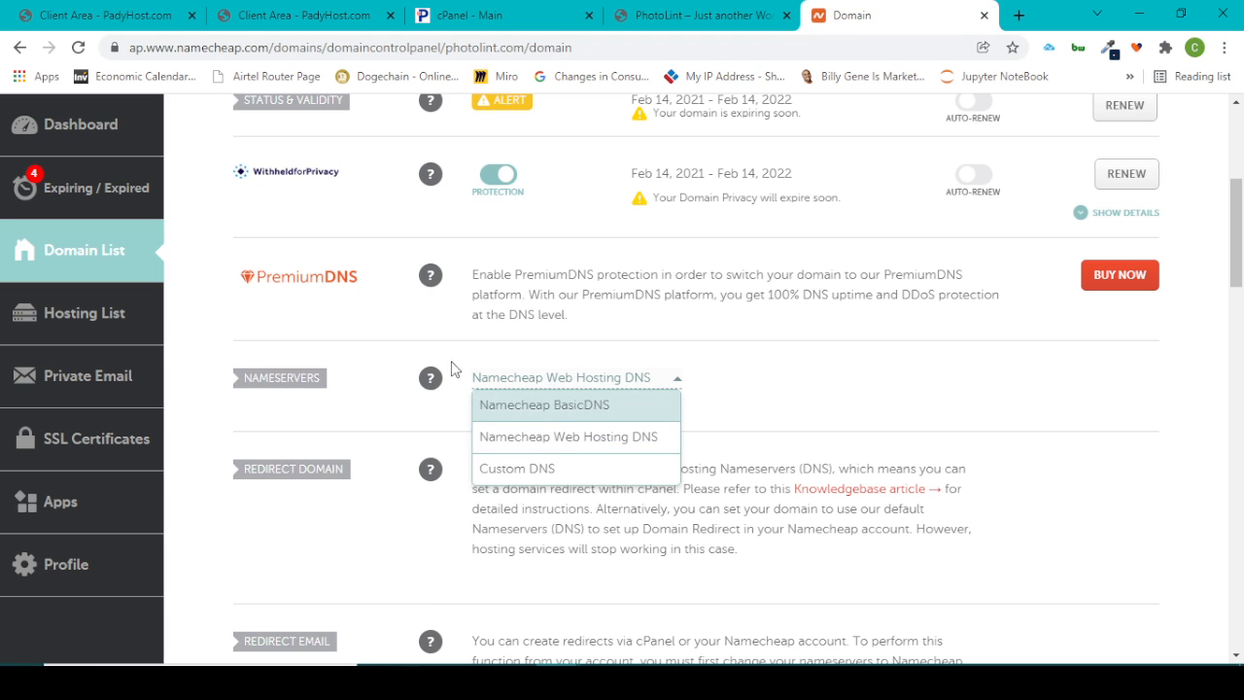
{"action": "mouse_move", "coordinate": [514, 472]}
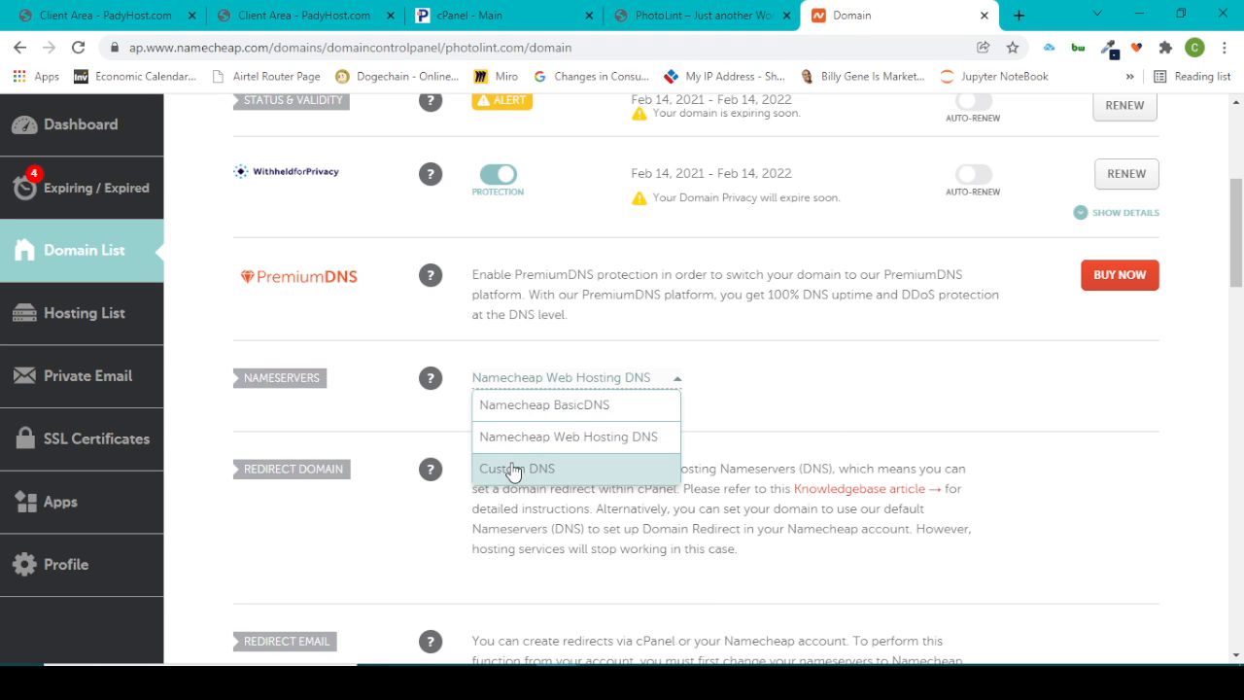
{"action": "left_click", "coordinate": [517, 466]}
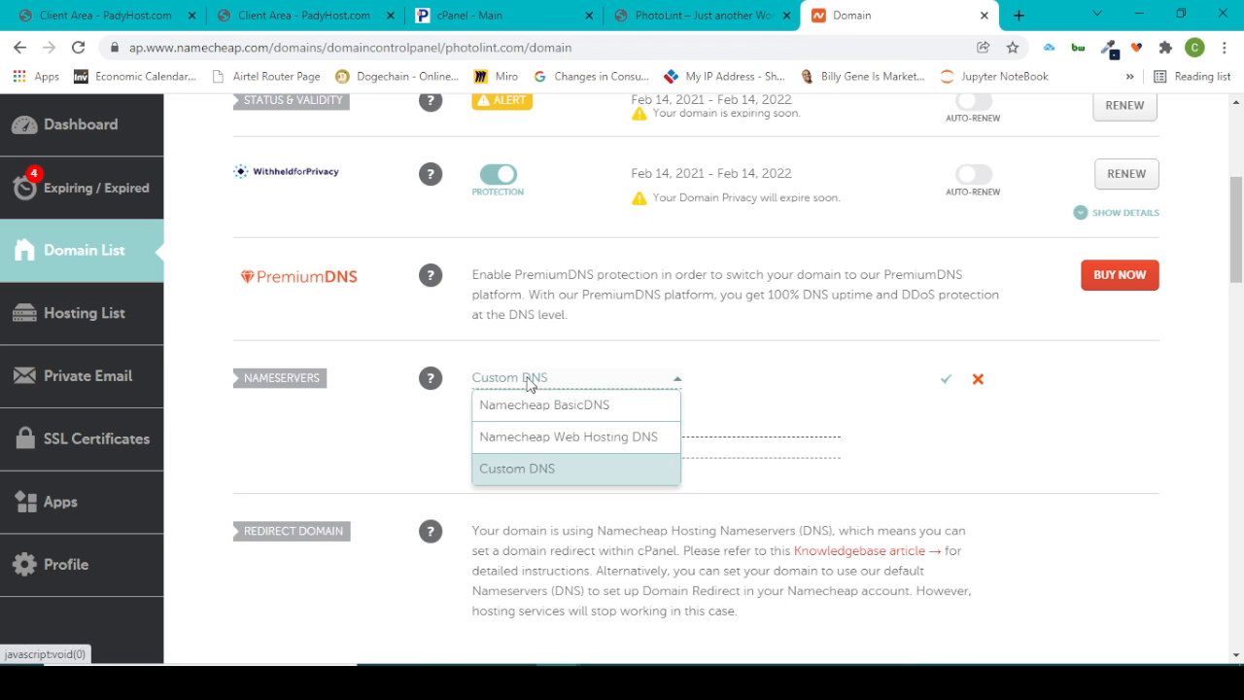
{"action": "left_click", "coordinate": [516, 469]}
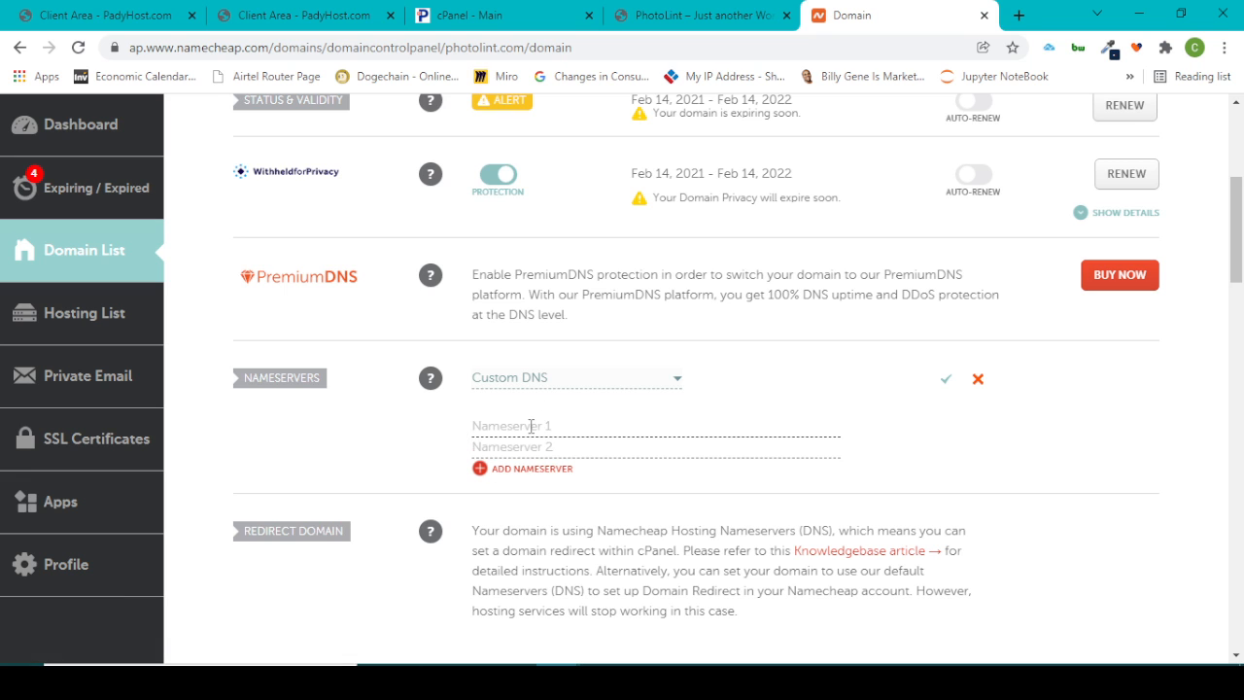
{"action": "left_click", "coordinate": [302, 16]}
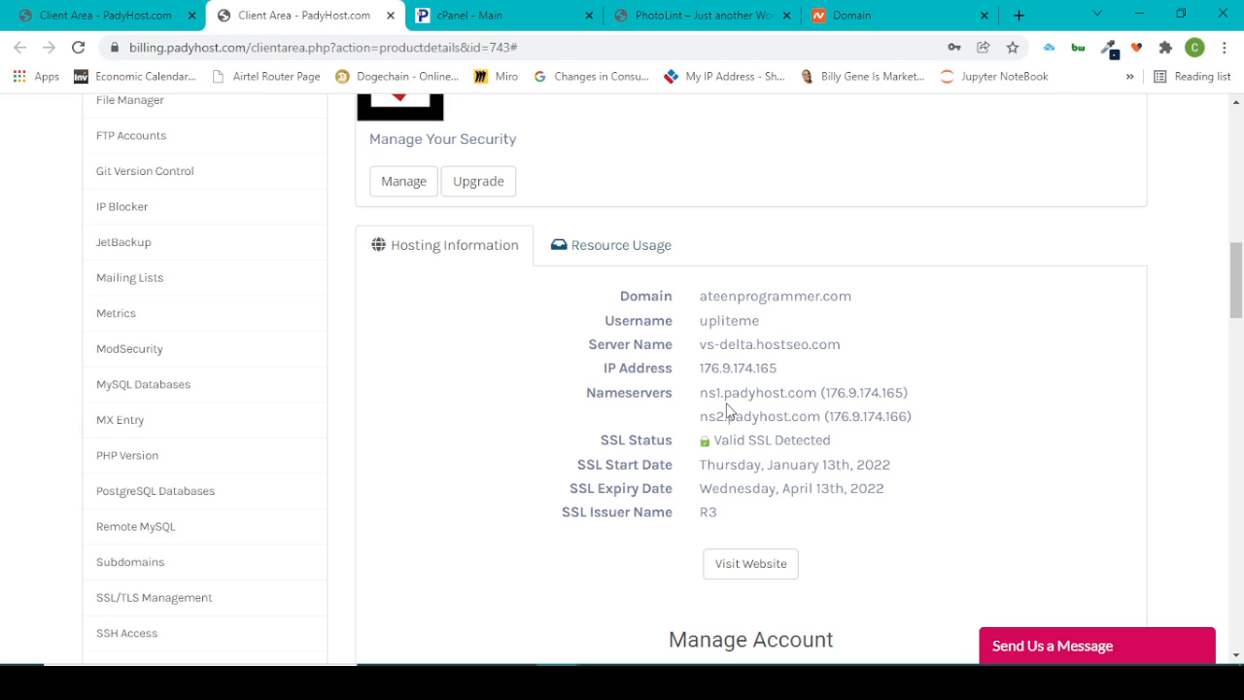
{"action": "mouse_move", "coordinate": [622, 311]}
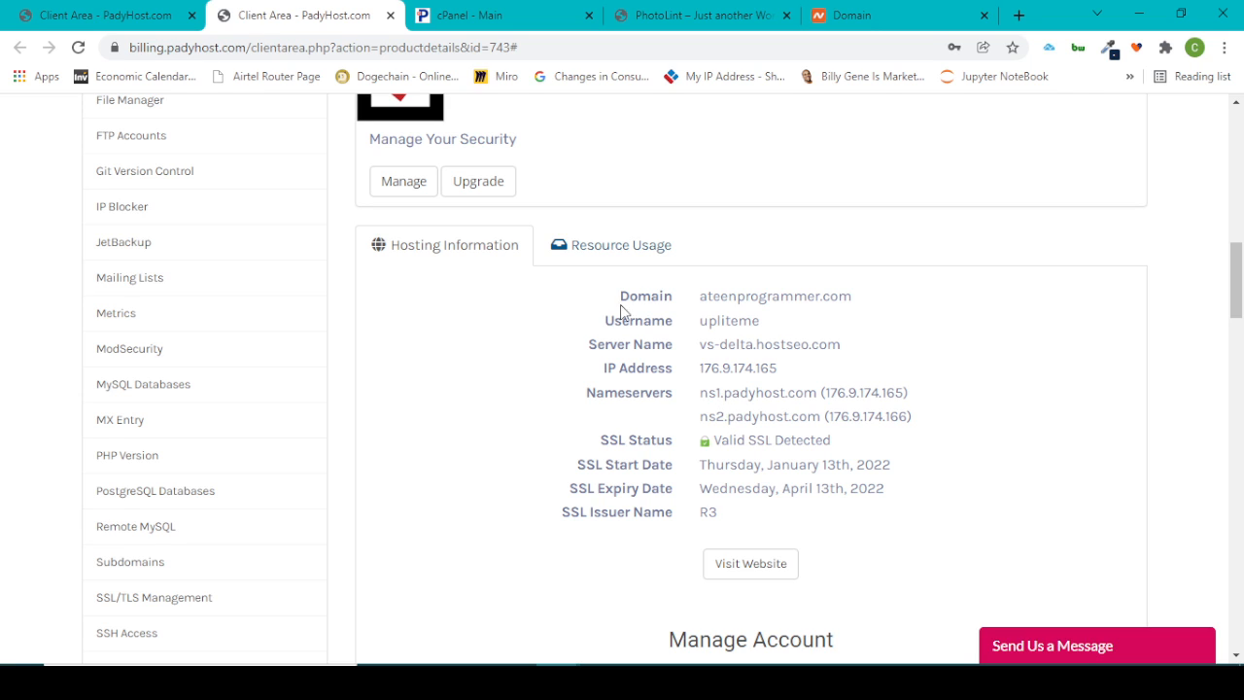
{"action": "mouse_move", "coordinate": [723, 338]}
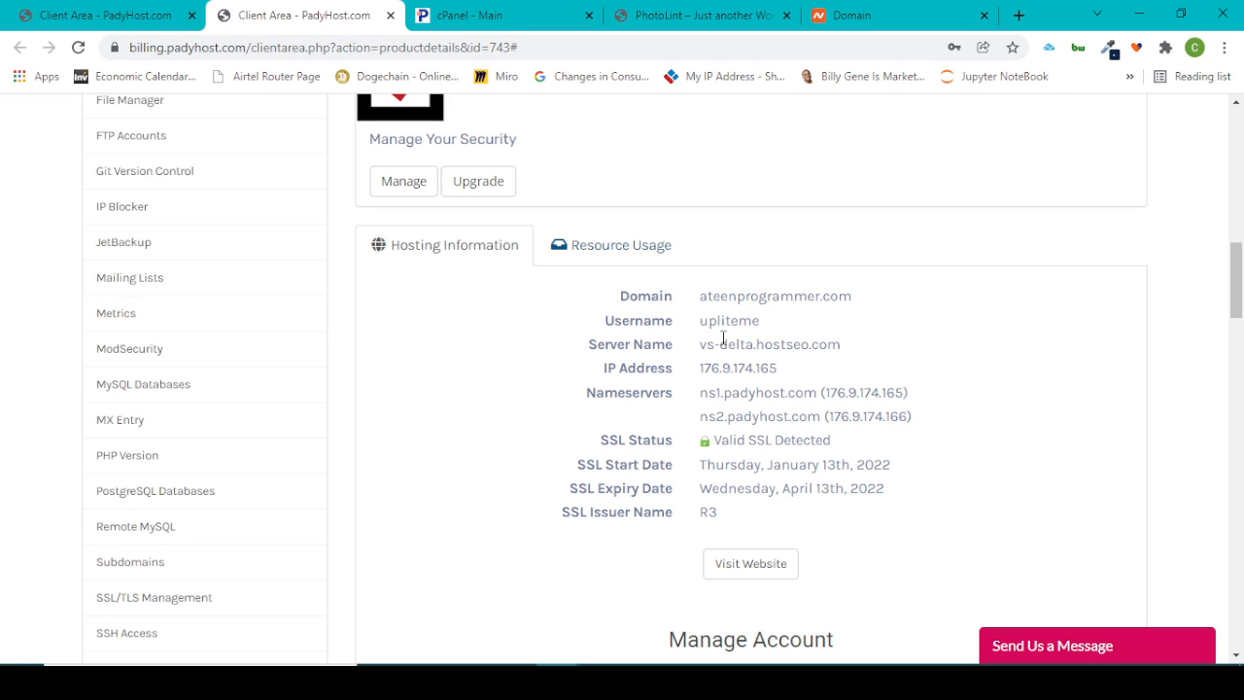
{"action": "mouse_move", "coordinate": [773, 334]}
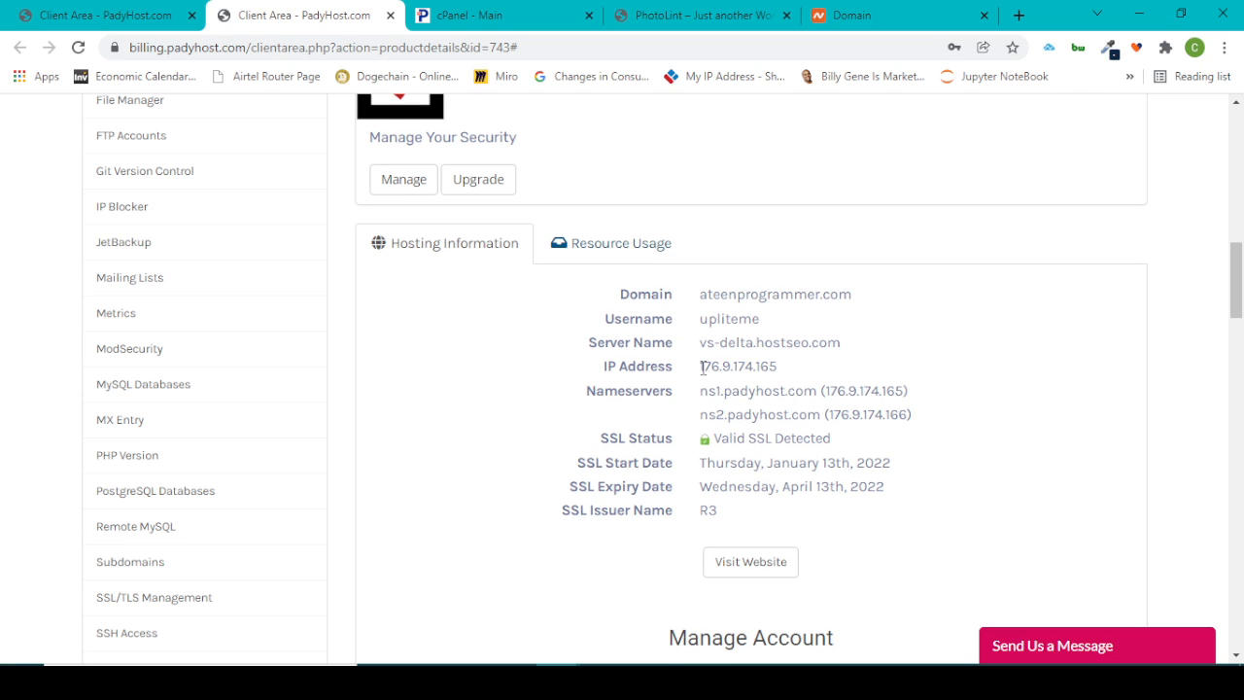
Select ns1.padyhost.com in PadyHost's hosting information nameserver list.
{"action": "double_click", "coordinate": [737, 366]}
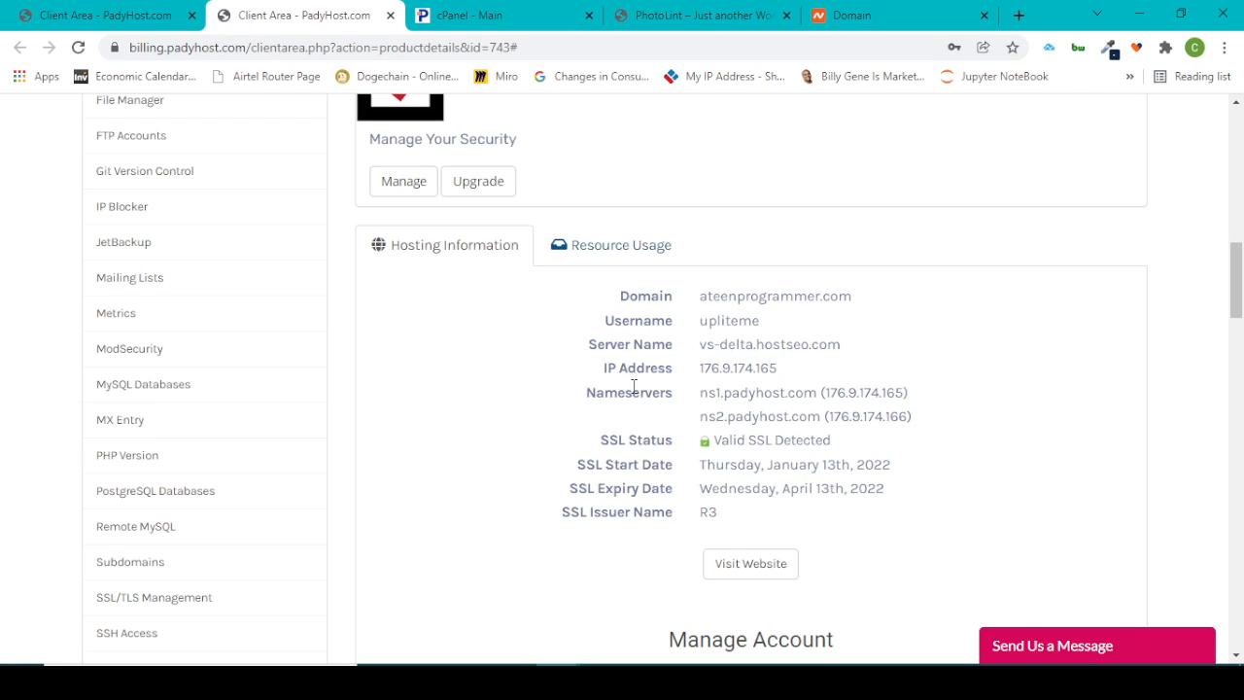
{"action": "double_click", "coordinate": [632, 393]}
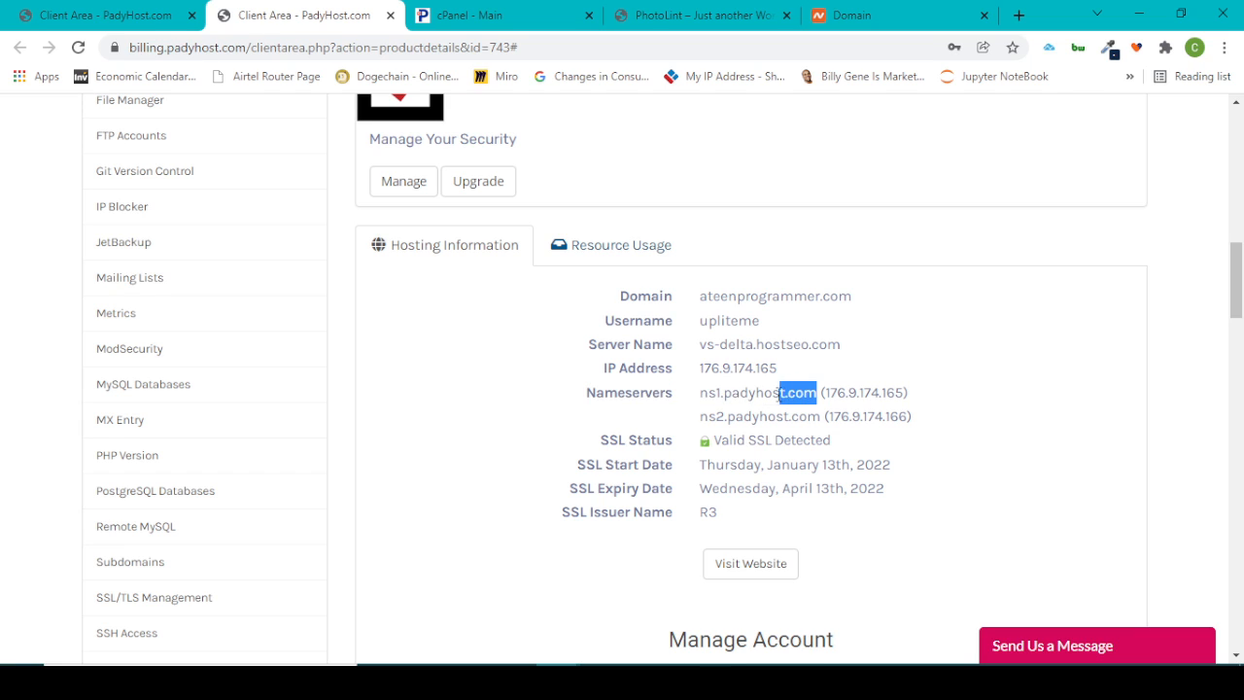
{"action": "double_click", "coordinate": [757, 391]}
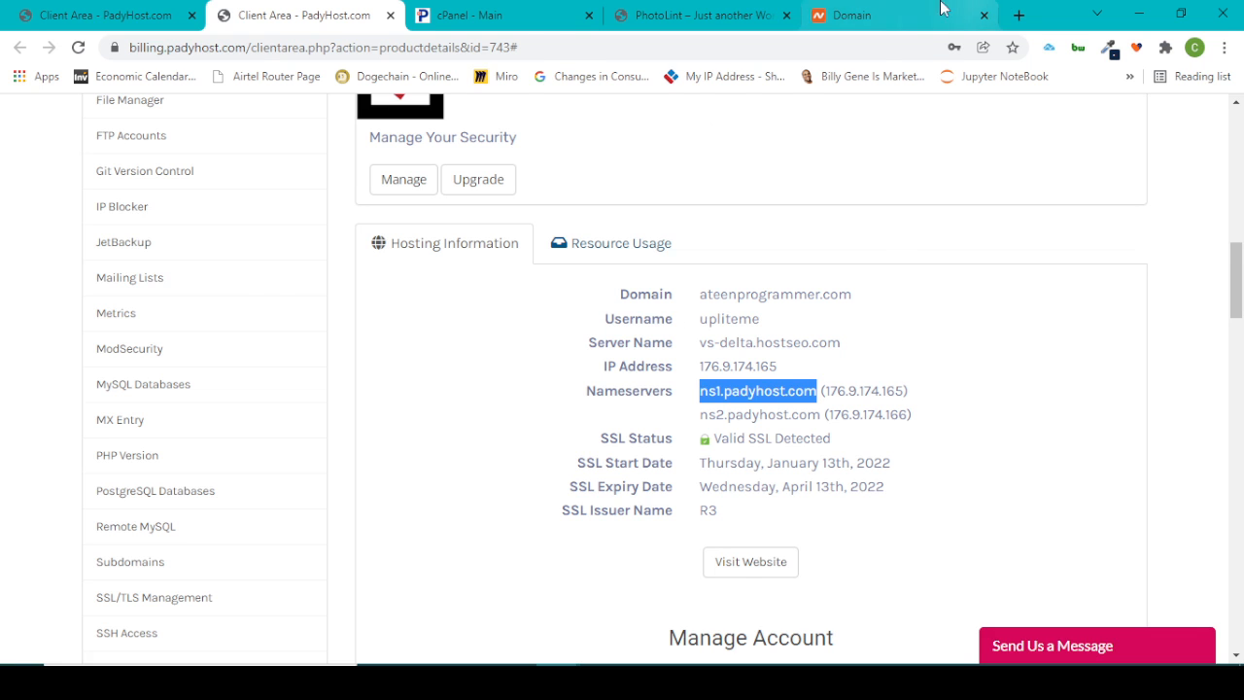
Enter ns1.padyhost.com and ns2.padyhost.com as Nameserver 1 and 2 for photolint.com.
{"action": "left_click", "coordinate": [864, 16]}
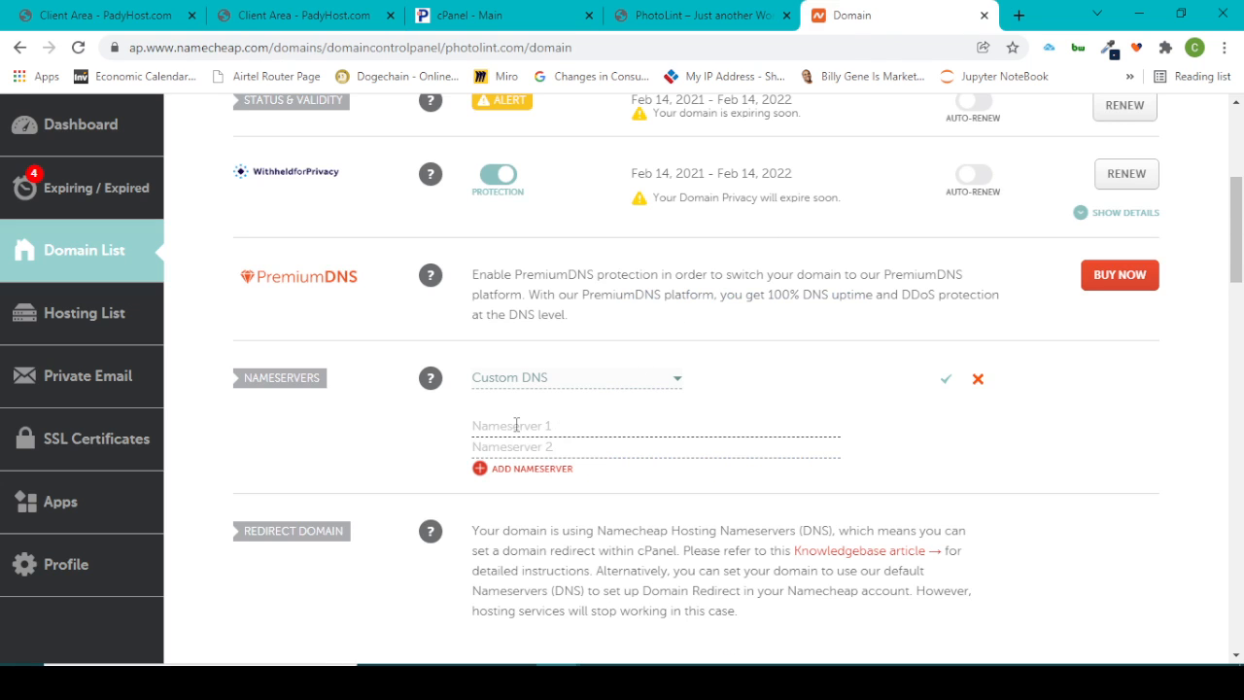
{"action": "type", "text": "ns1.padyhost.com"}
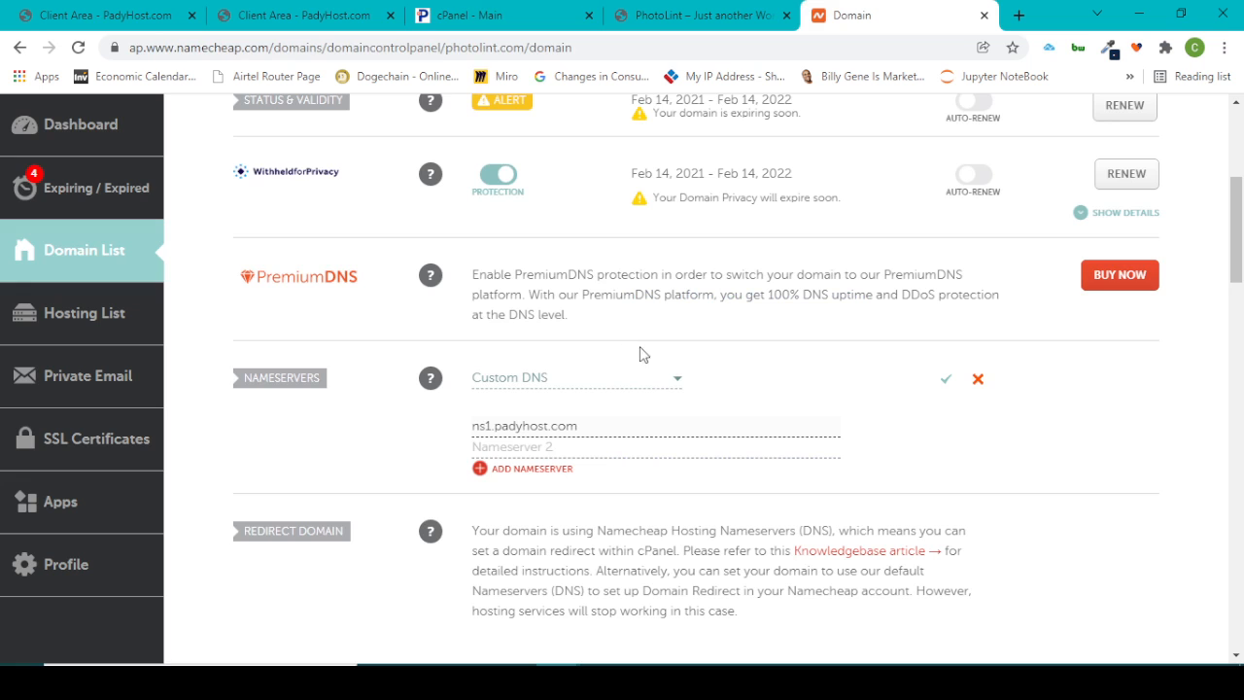
{"action": "left_click", "coordinate": [301, 16]}
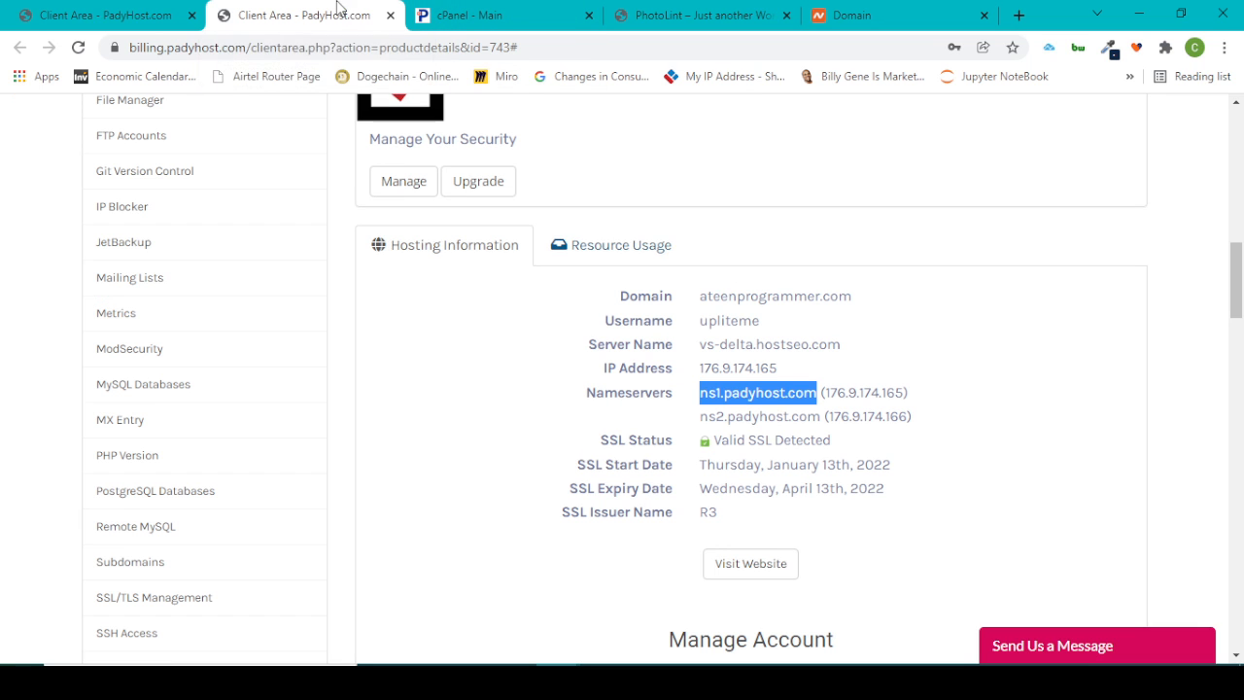
{"action": "mouse_move", "coordinate": [707, 418]}
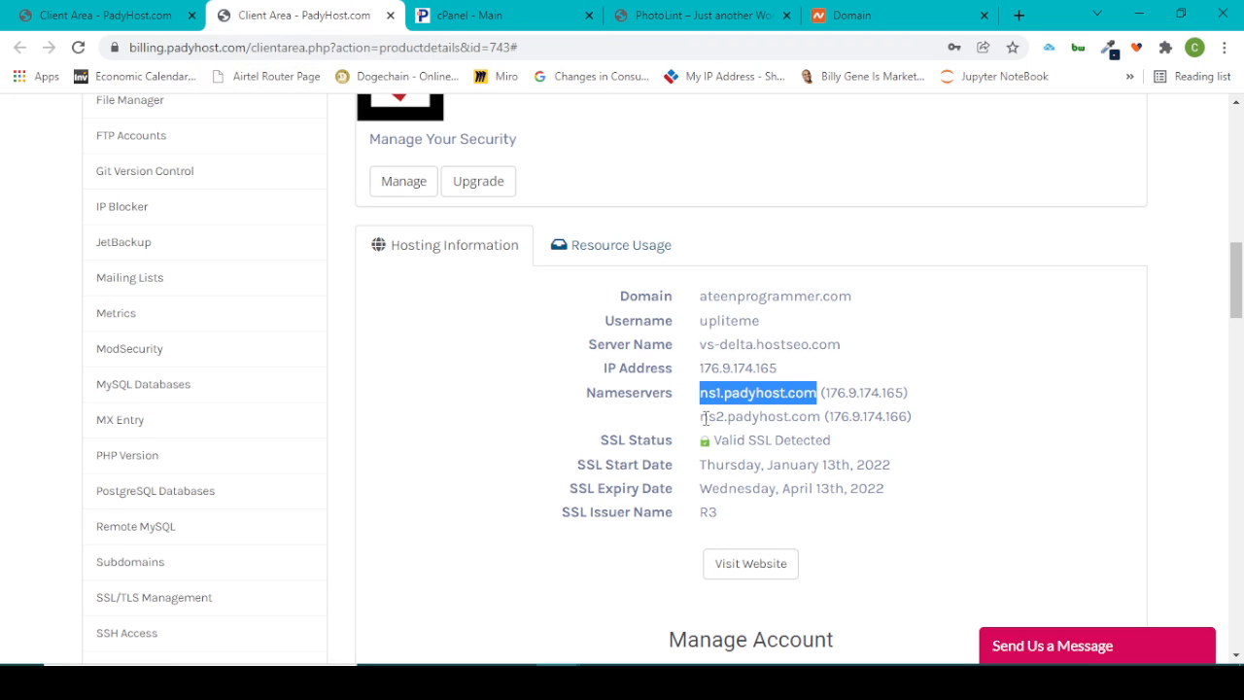
{"action": "double_click", "coordinate": [758, 416]}
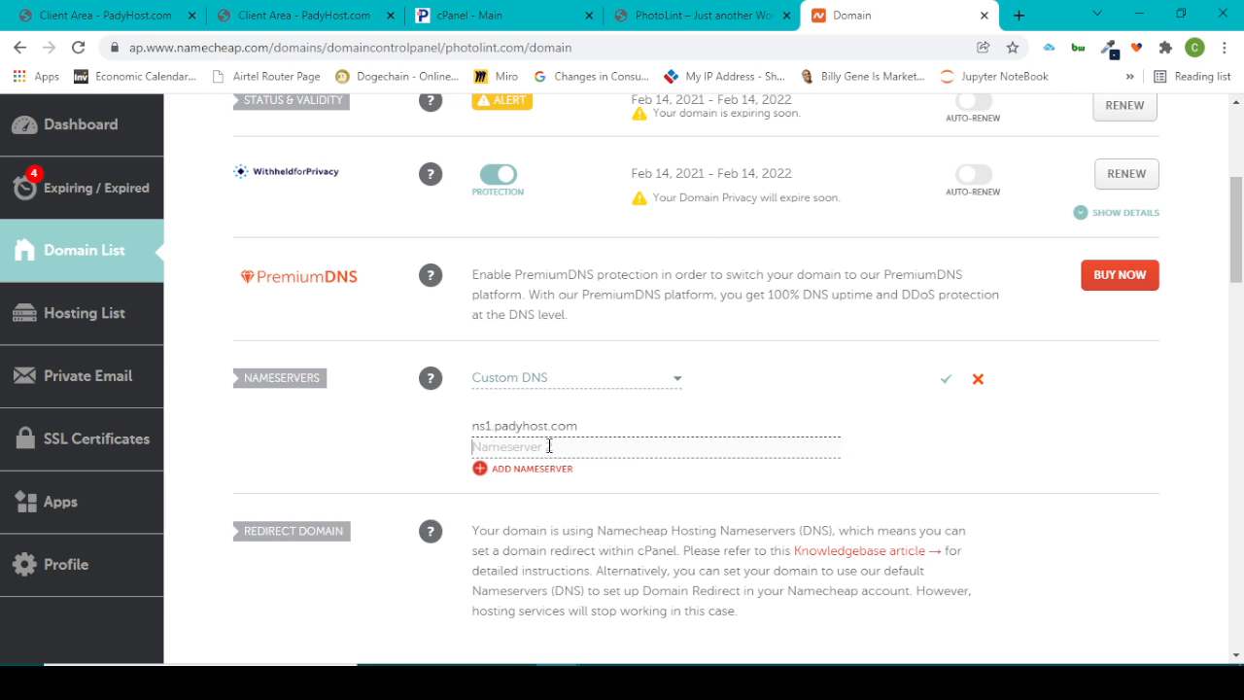
{"action": "type", "text": "ns2.padyhost.com"}
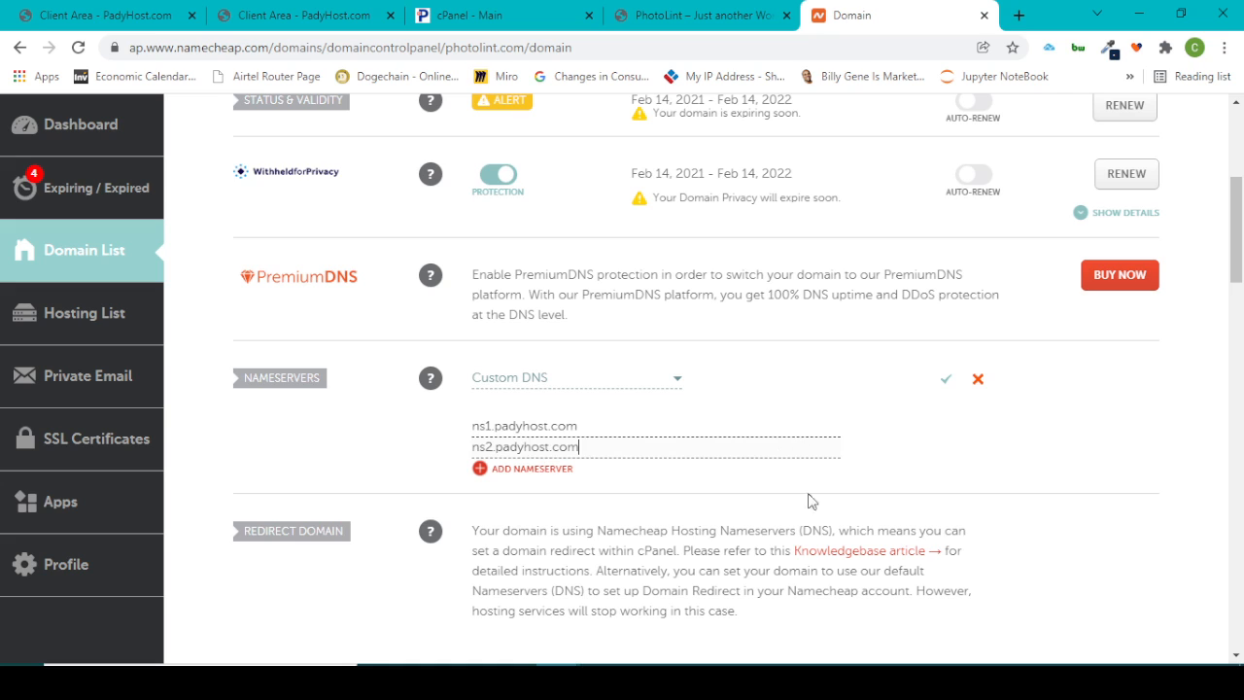
{"action": "mouse_move", "coordinate": [944, 377]}
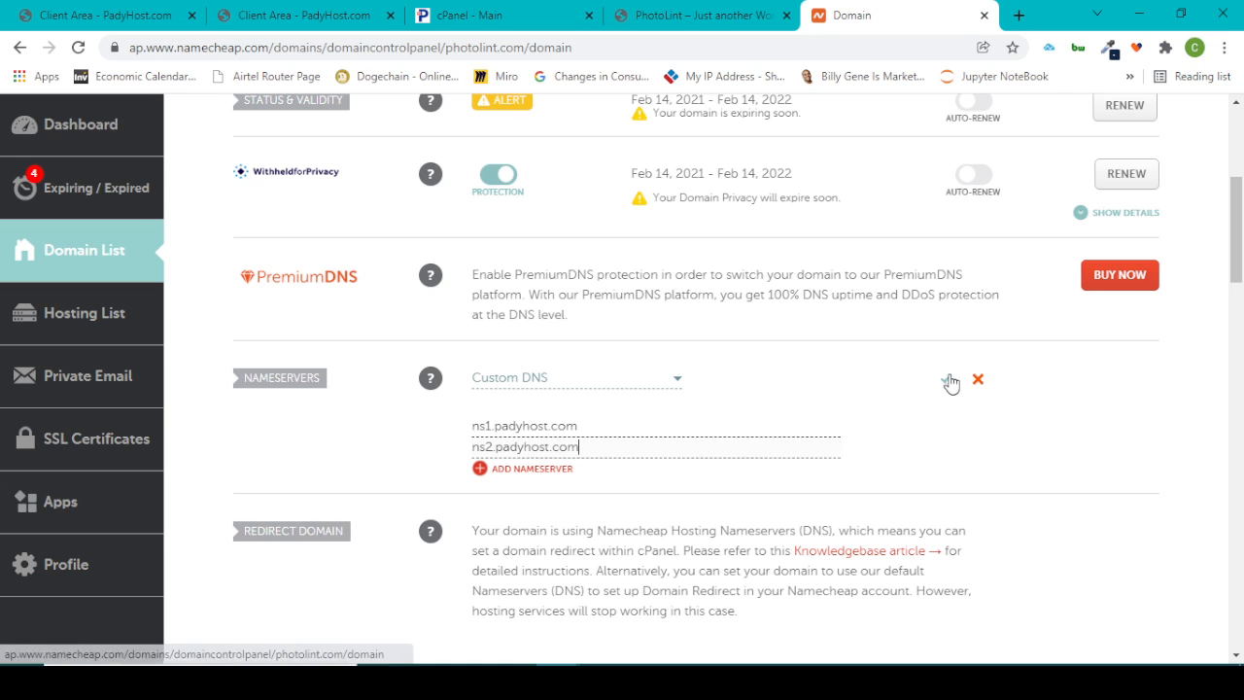
Save the custom nameservers and dismiss the 48-hour DNS propagation notice.
{"action": "left_click", "coordinate": [950, 379]}
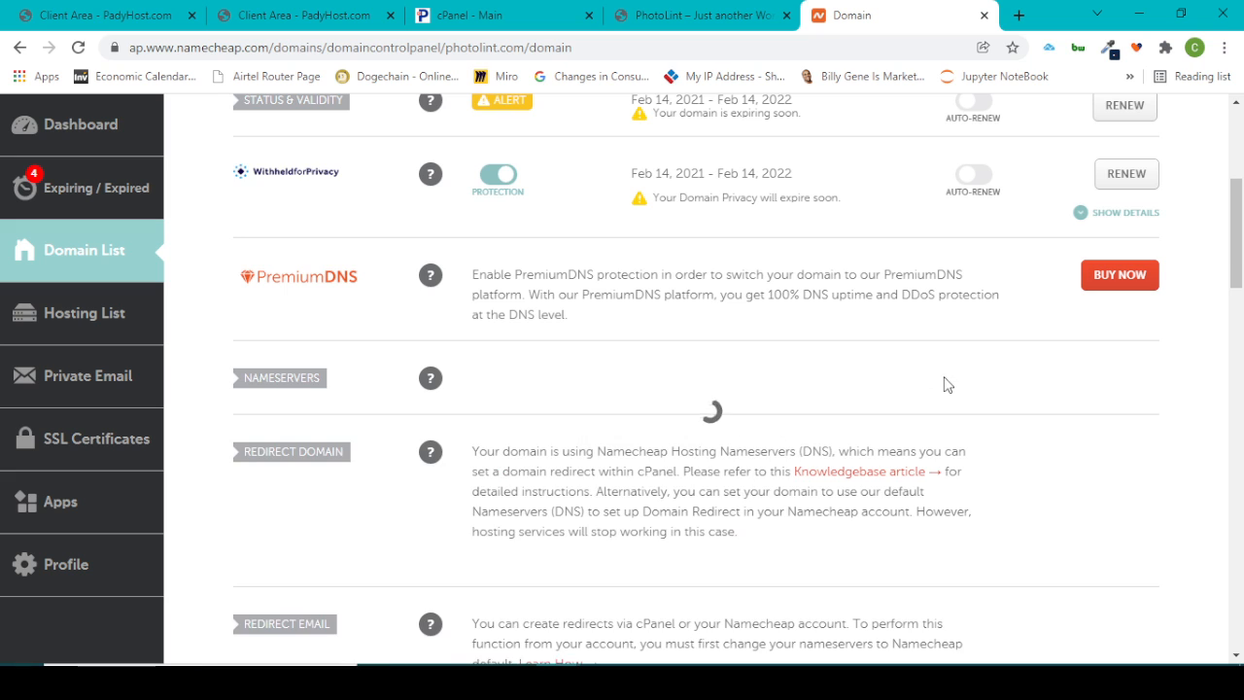
{"action": "mouse_move", "coordinate": [707, 387]}
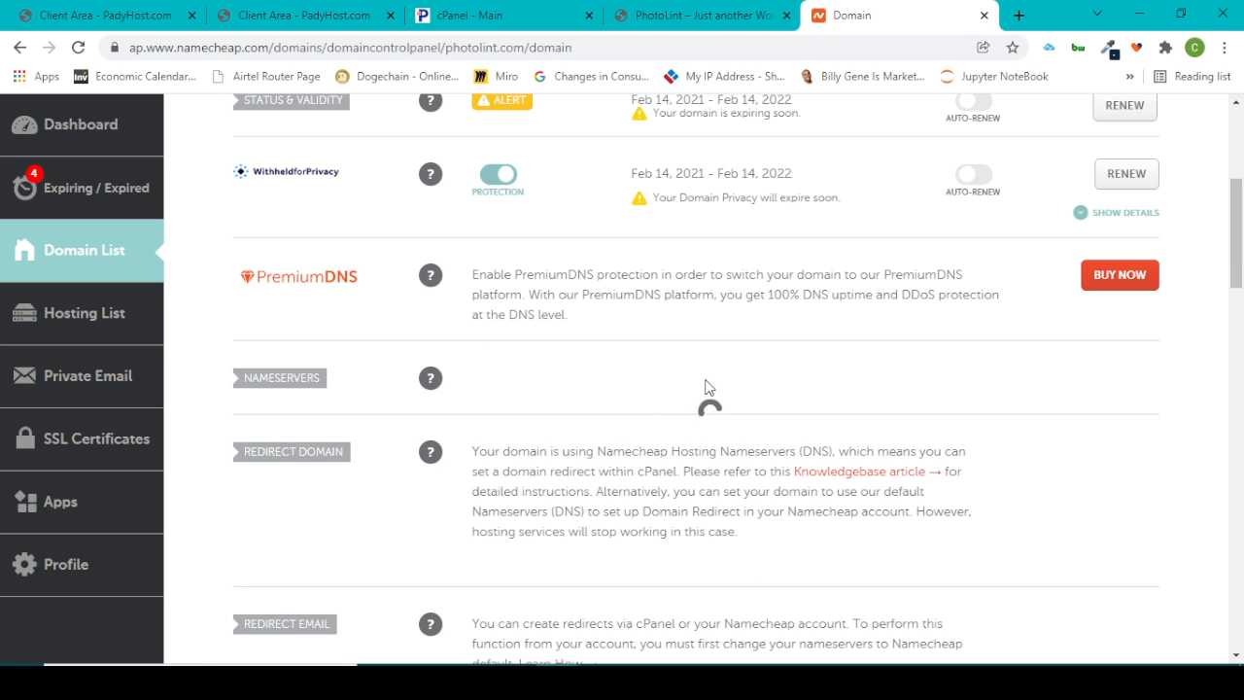
{"action": "mouse_move", "coordinate": [809, 408]}
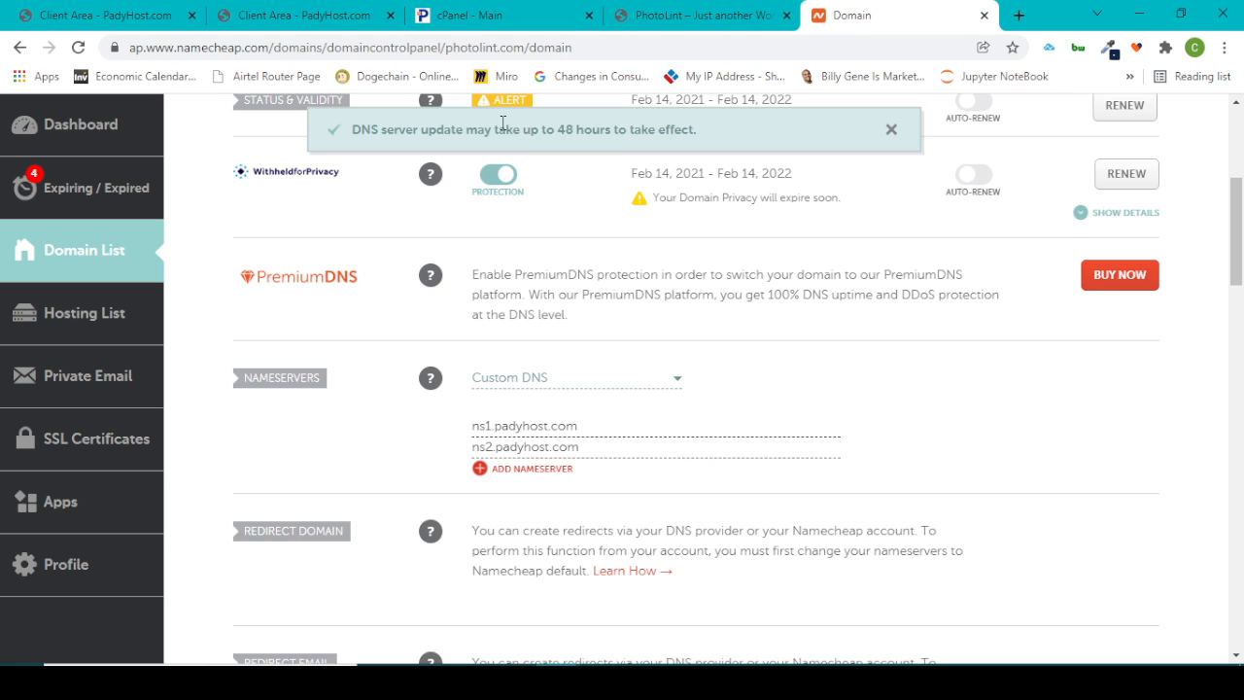
{"action": "double_click", "coordinate": [583, 128]}
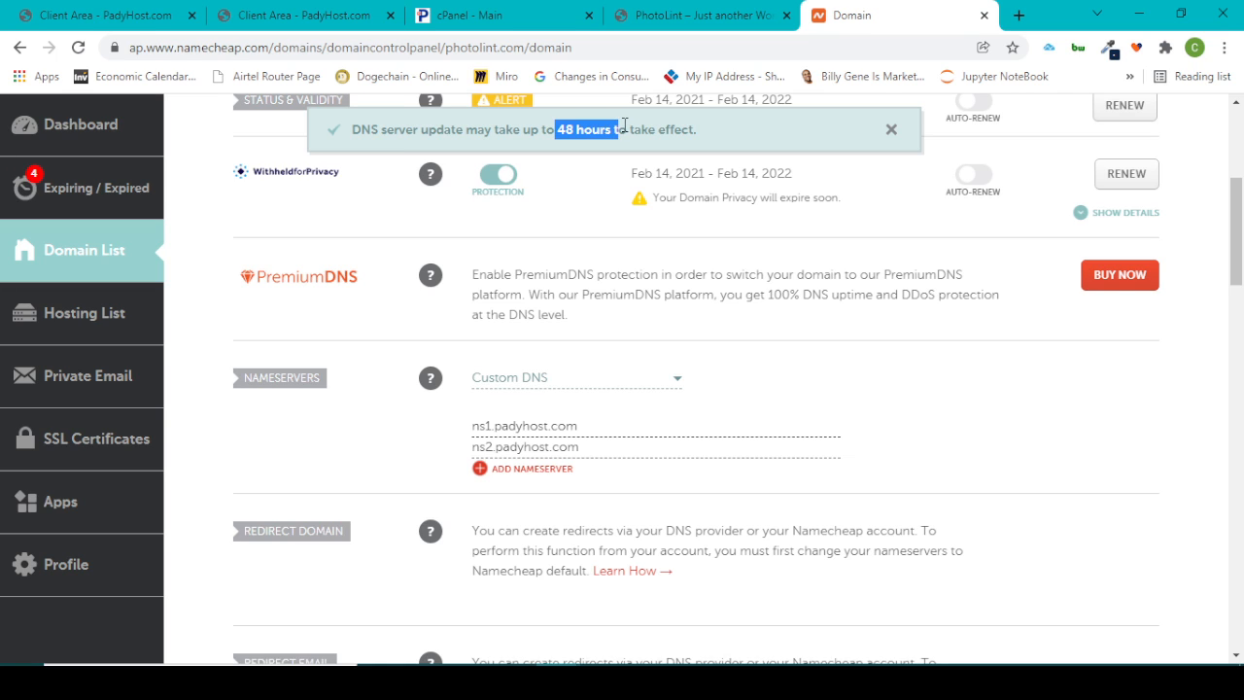
{"action": "mouse_move", "coordinate": [658, 136]}
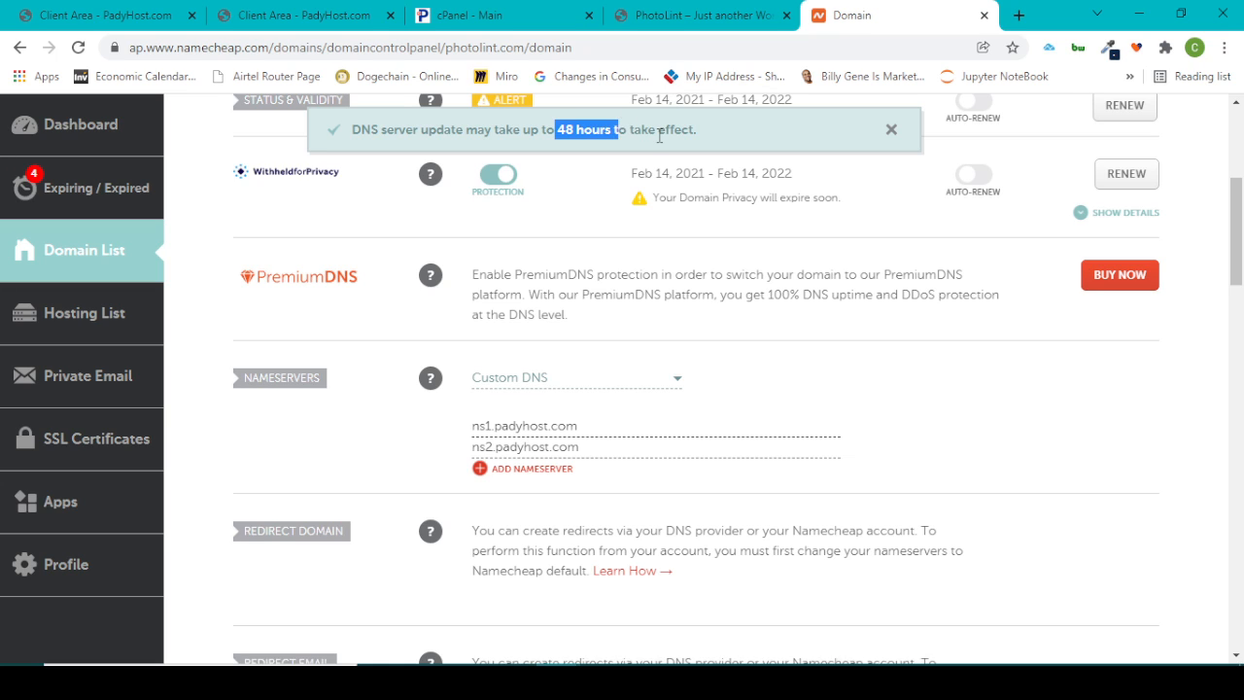
{"action": "left_click", "coordinate": [889, 129]}
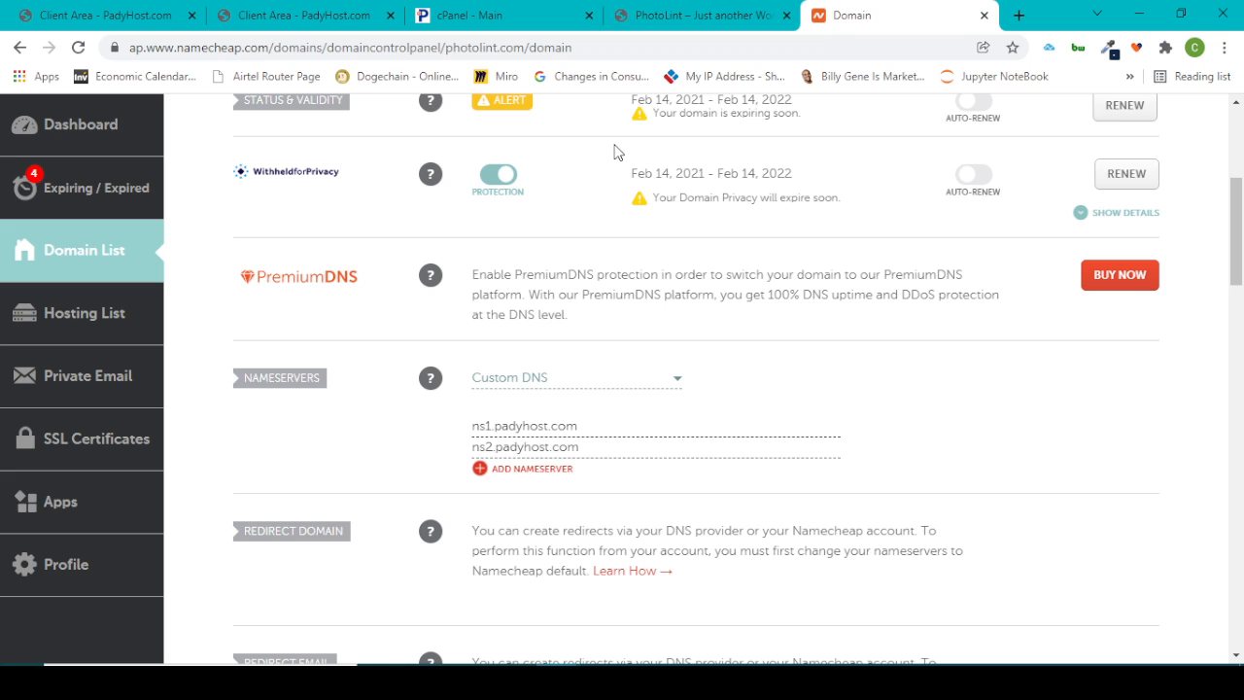
{"action": "mouse_move", "coordinate": [1018, 15]}
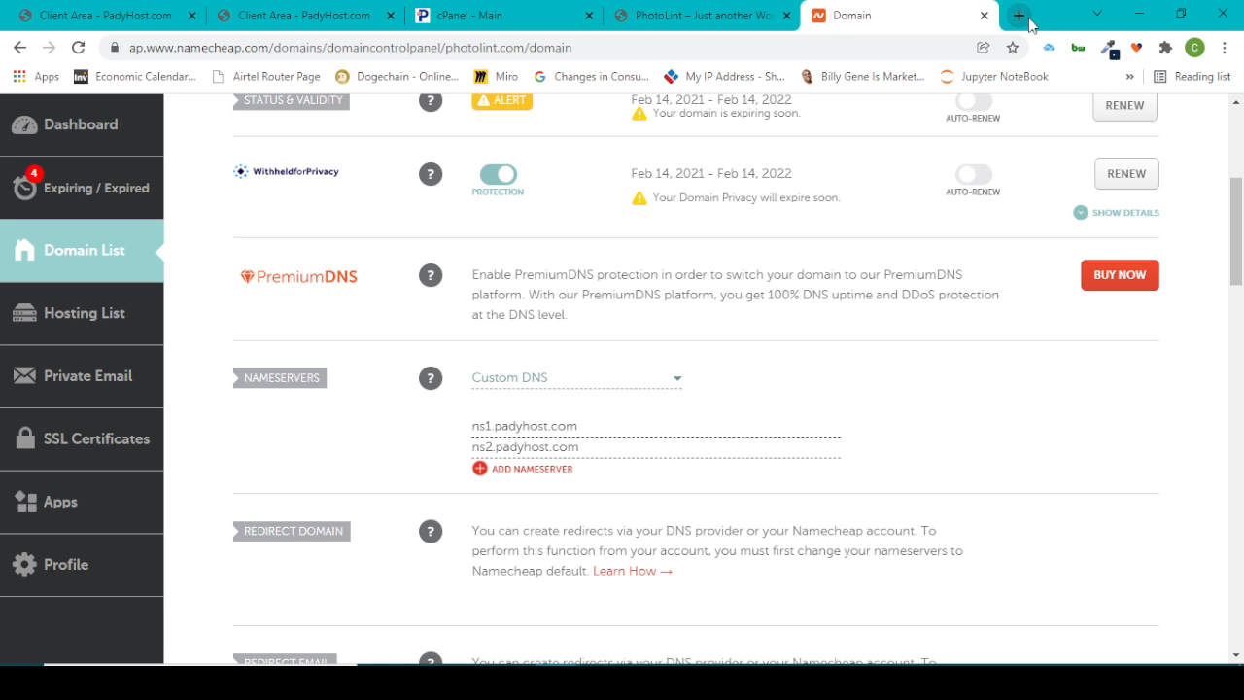
Load photolint.com in a new Chrome tab and reload it to check the WordPress Hello world page.
{"action": "left_click", "coordinate": [1018, 15]}
{"action": "type", "text": "photolint.com"}
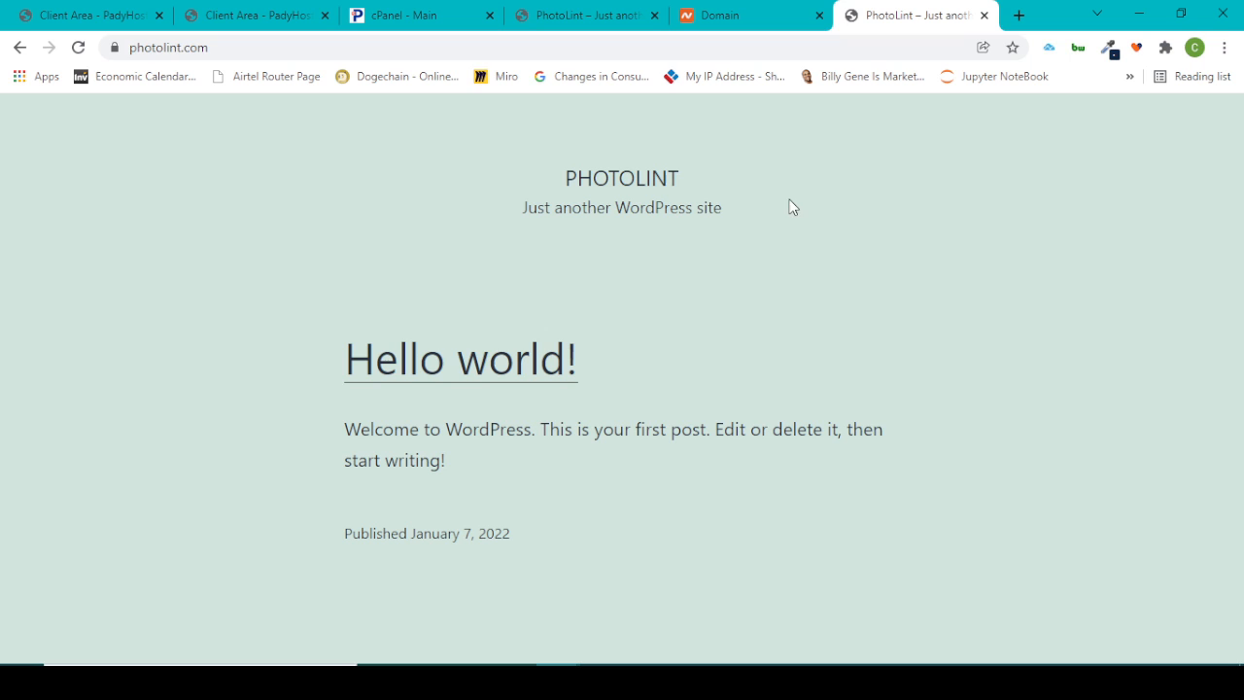
{"action": "mouse_move", "coordinate": [801, 199]}
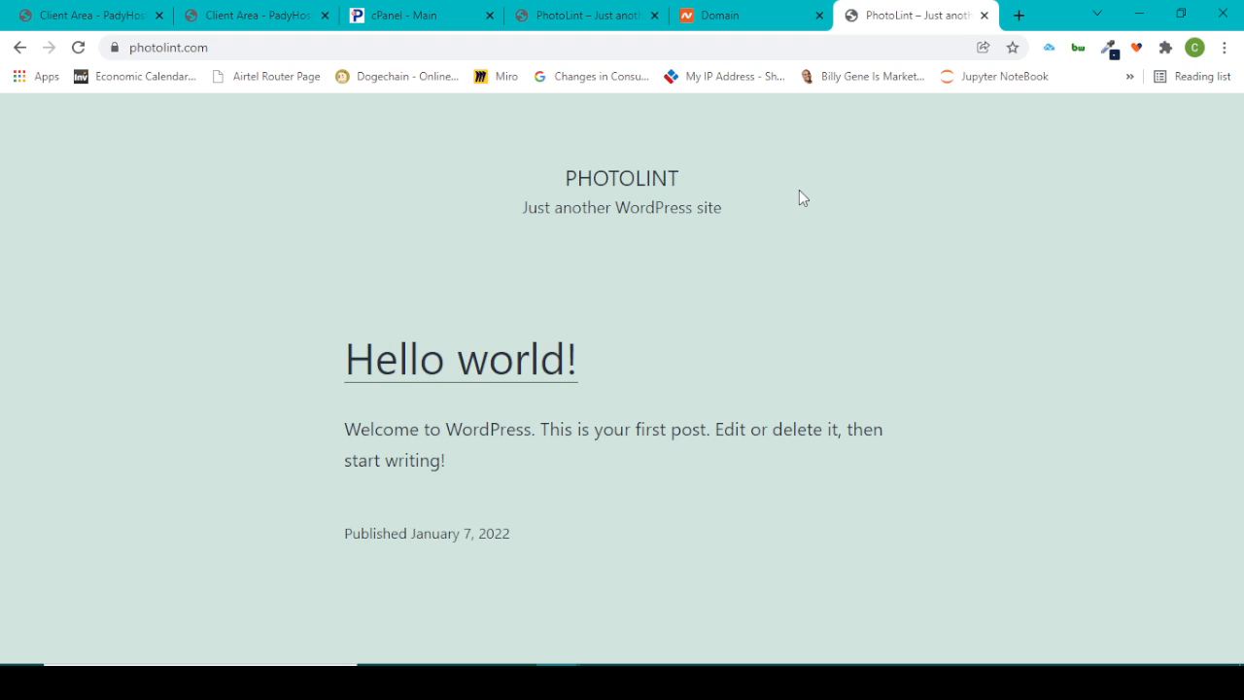
{"action": "left_click", "coordinate": [719, 16]}
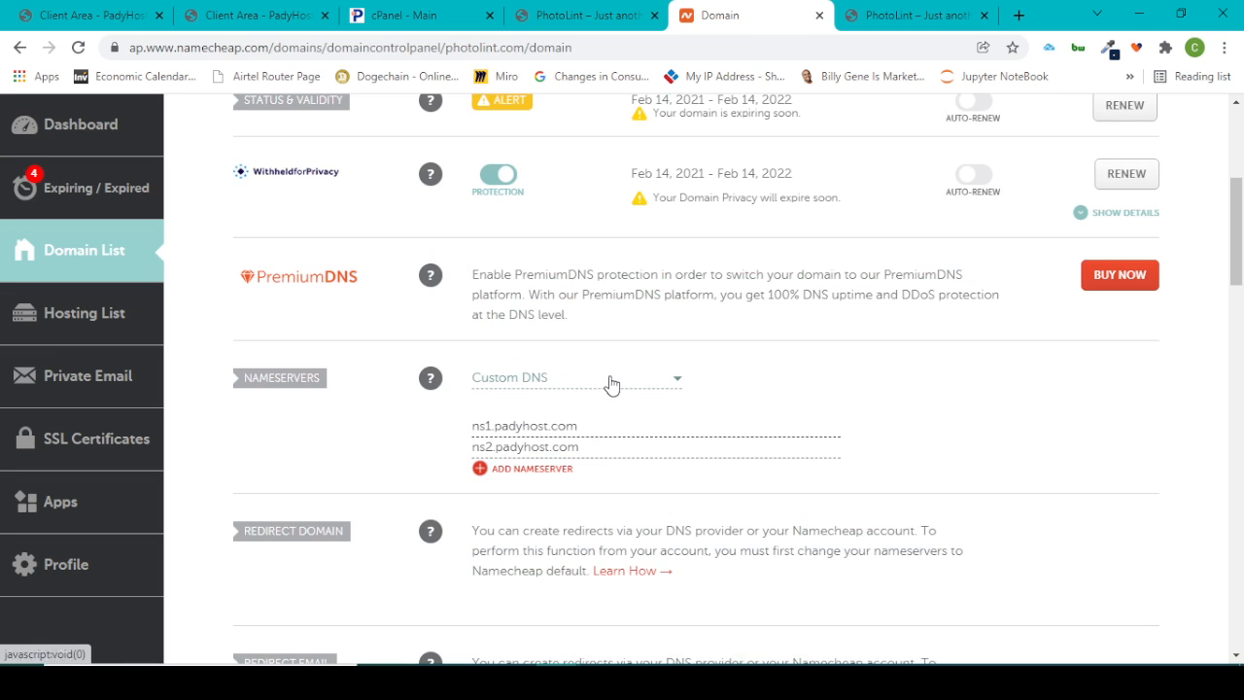
{"action": "mouse_move", "coordinate": [800, 573]}
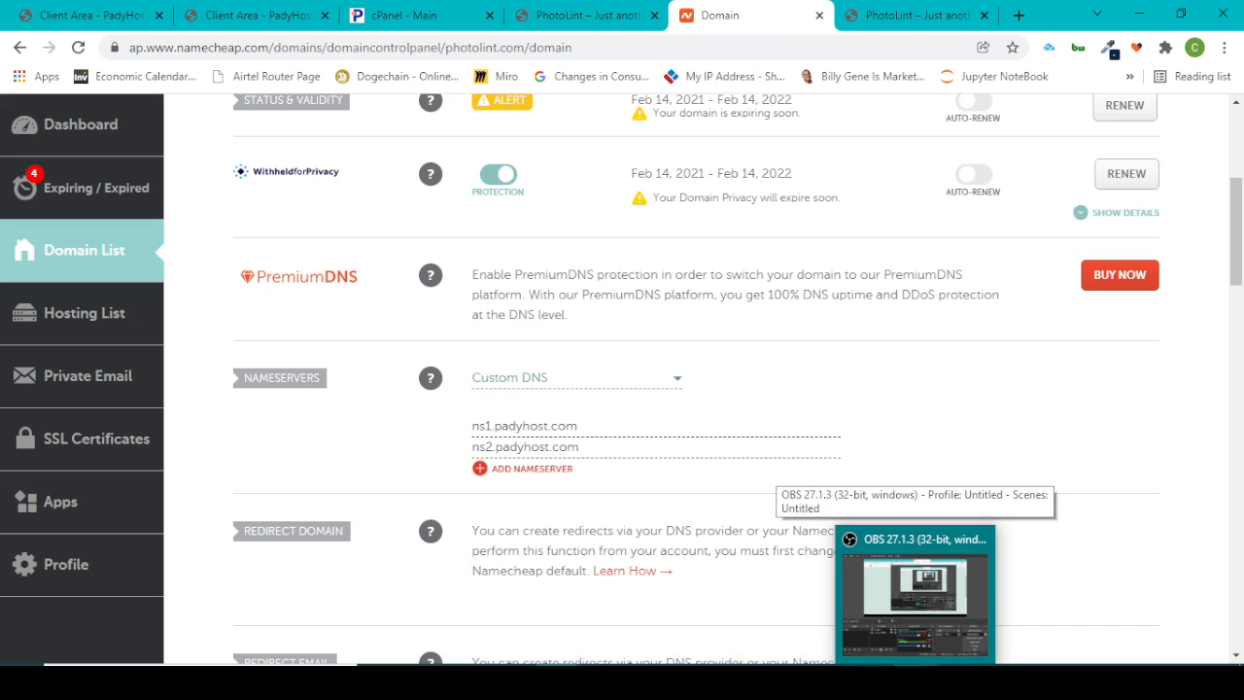
{"action": "left_click", "coordinate": [914, 593]}
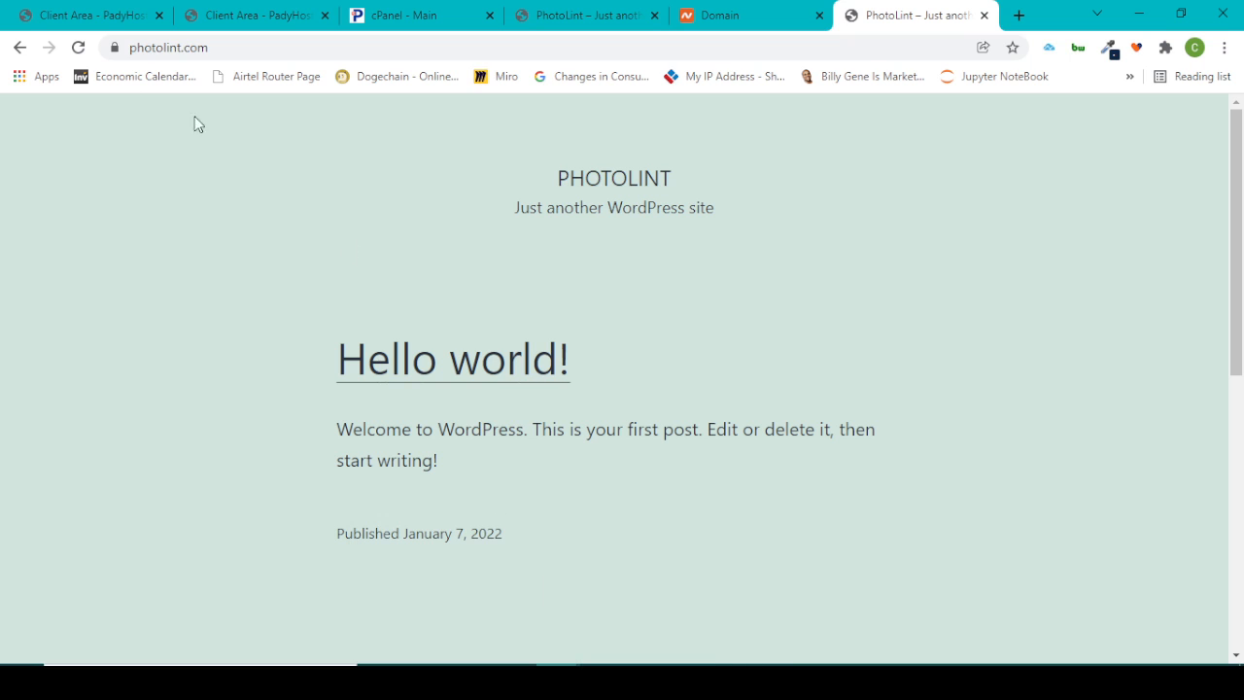
{"action": "left_click", "coordinate": [78, 47]}
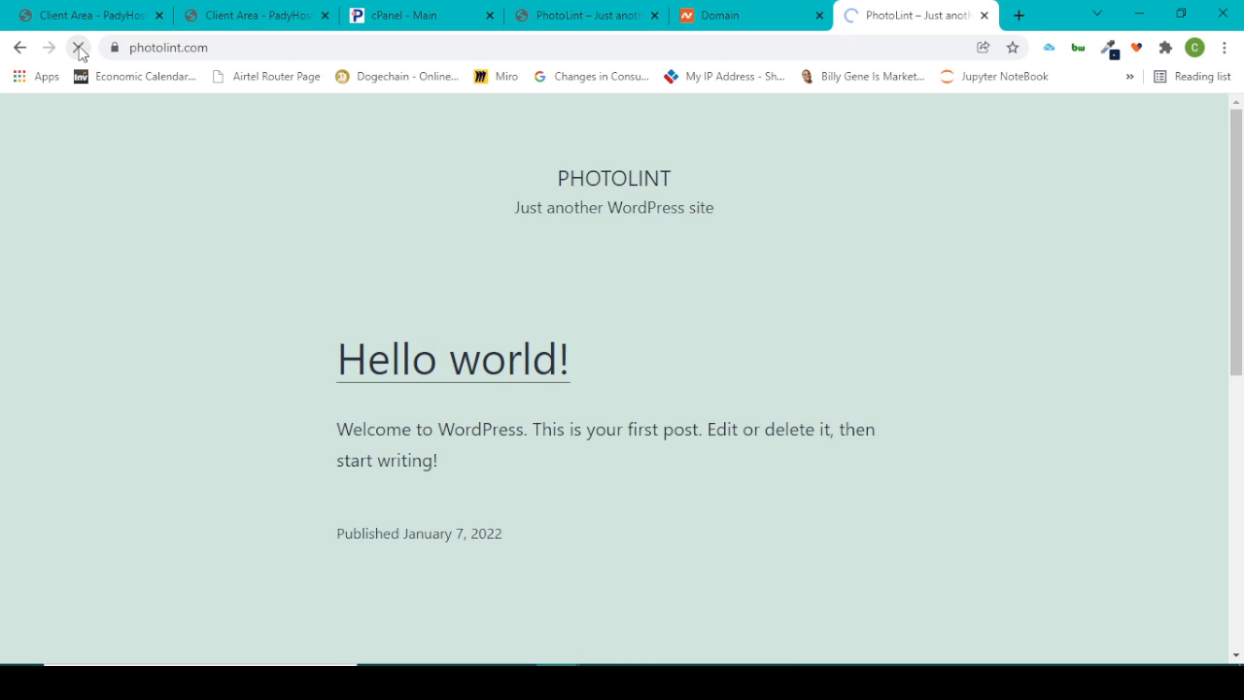